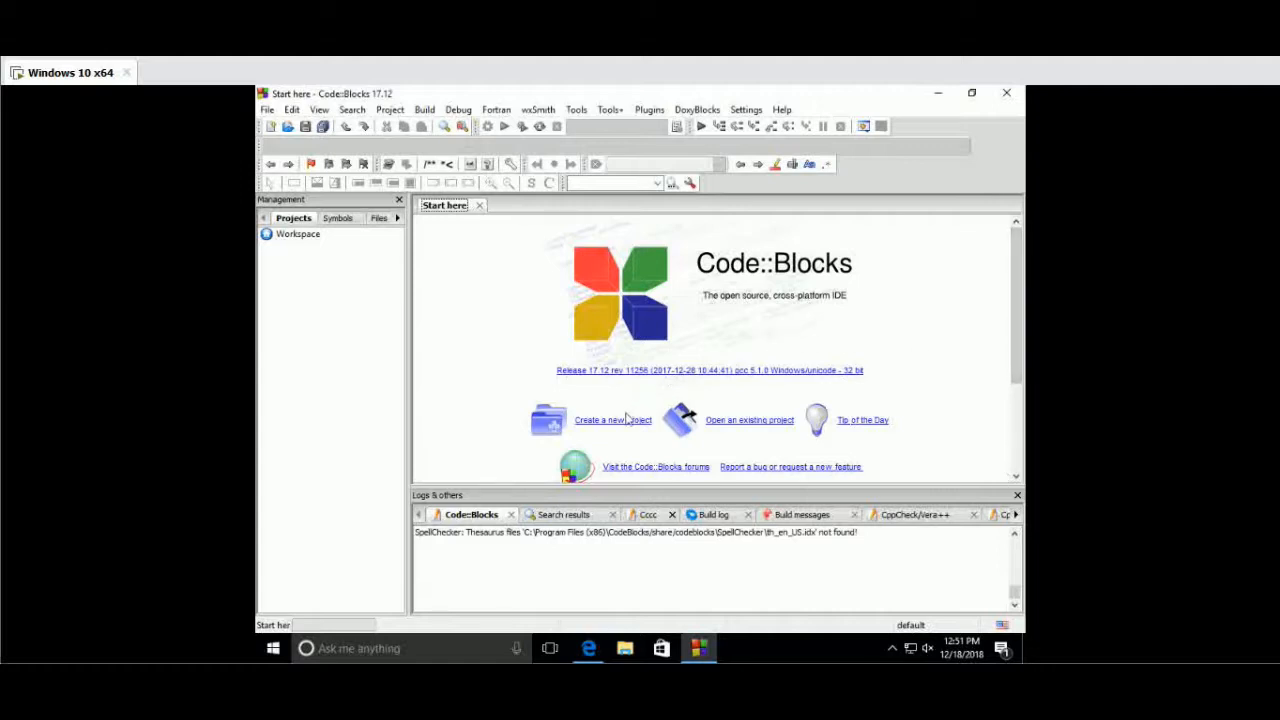
{"action": "mouse_move", "coordinate": [619, 431]}
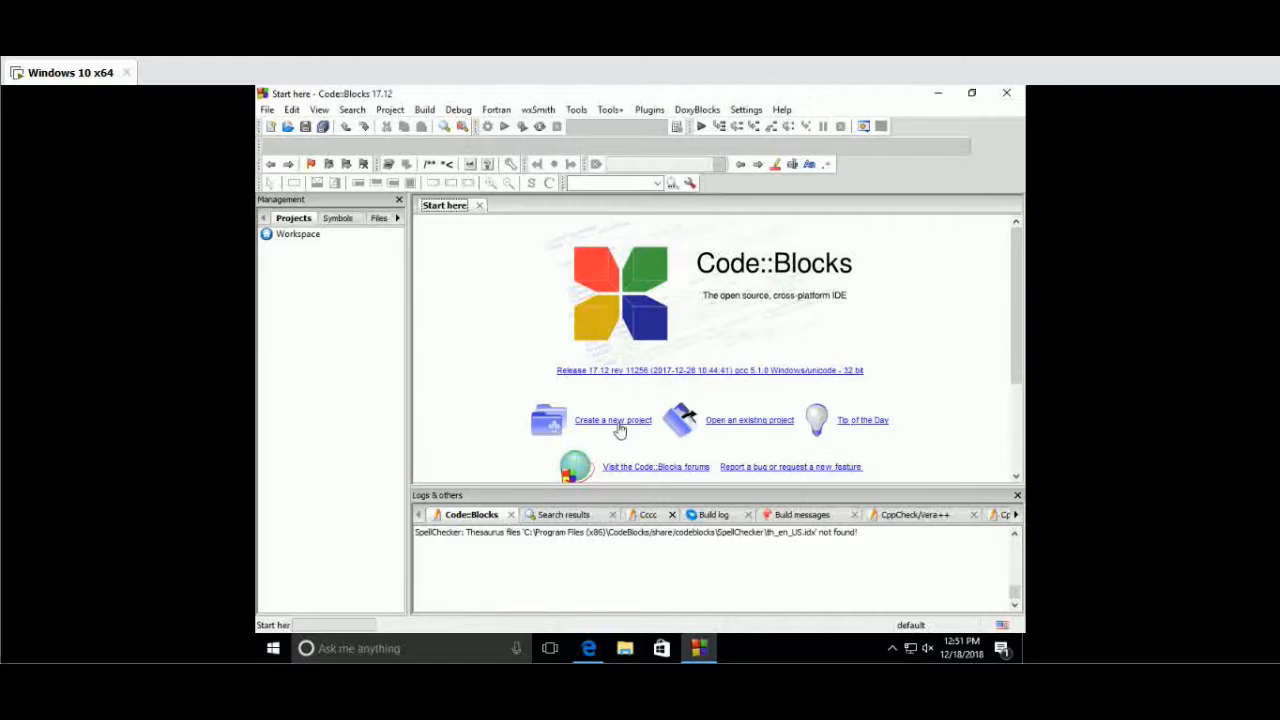
- Begin a C Console application project, reaching the wizard's project title and folder page
{"action": "left_click", "coordinate": [613, 420]}
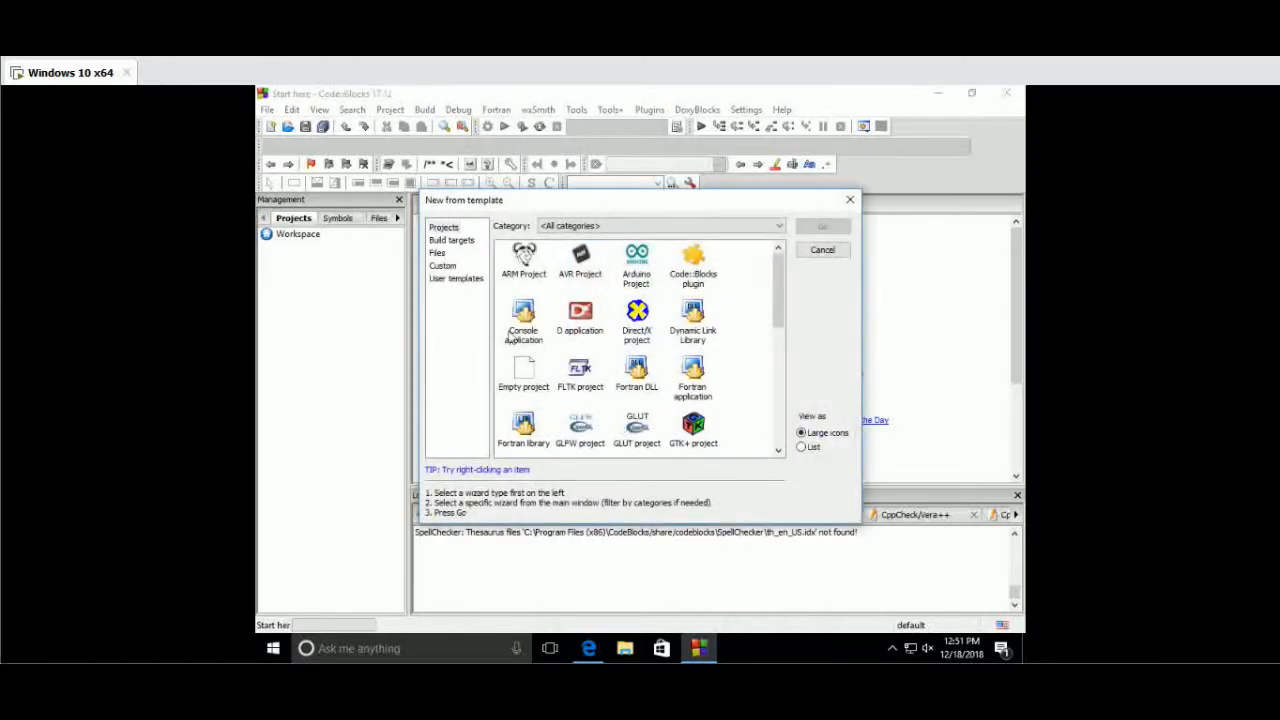
{"action": "double_click", "coordinate": [523, 318]}
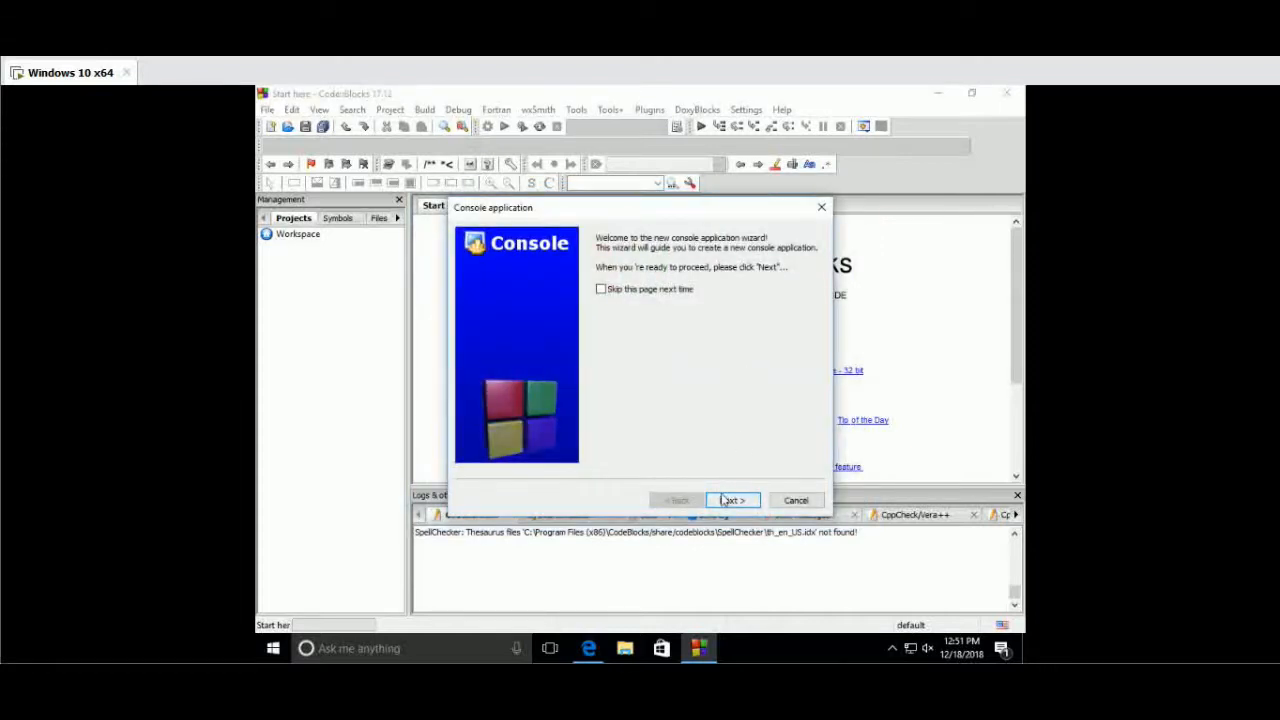
{"action": "left_click", "coordinate": [732, 500]}
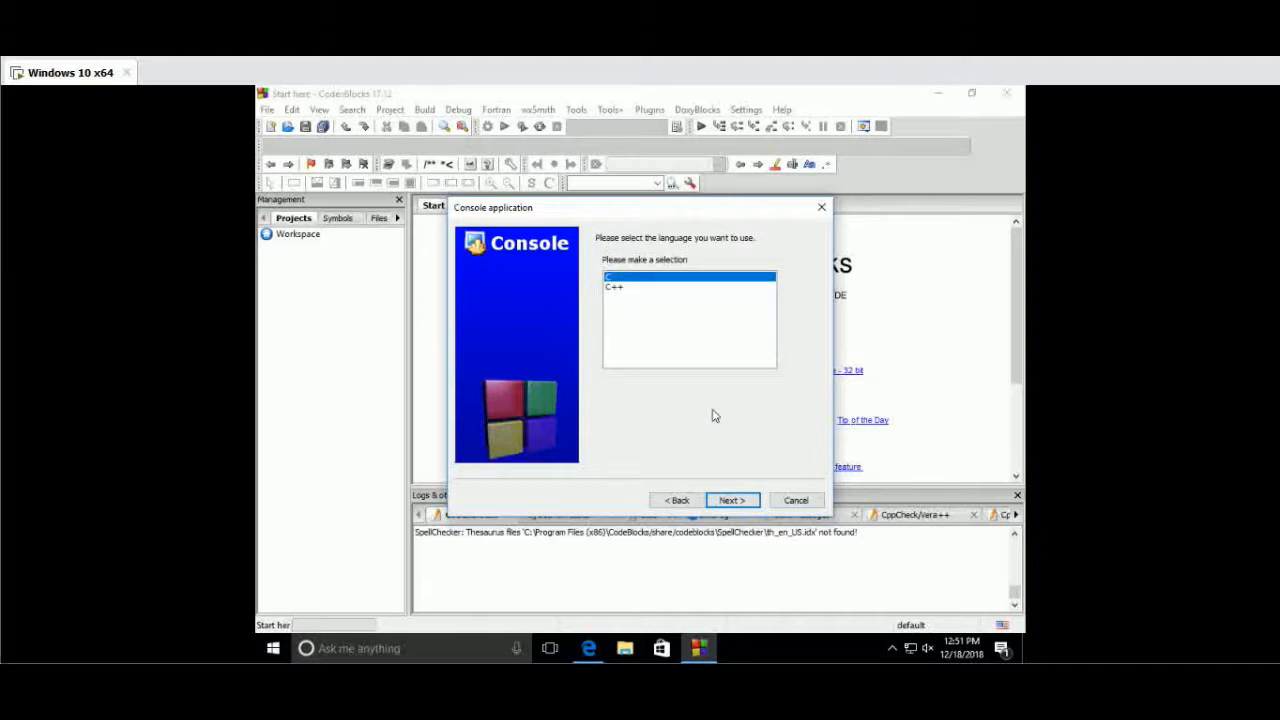
{"action": "left_click", "coordinate": [731, 500]}
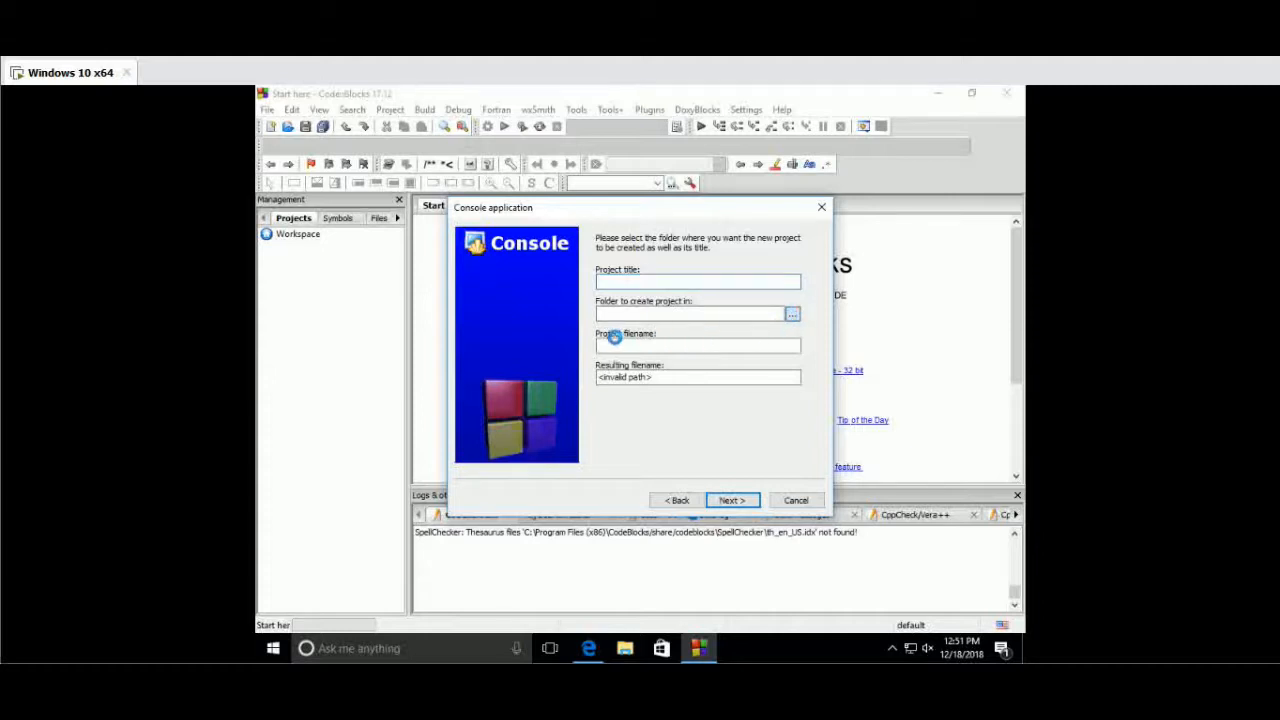
- Create console project 'start' in Documents, keeping GNU GCC Debug and Release configurations
{"action": "left_click", "coordinate": [791, 313]}
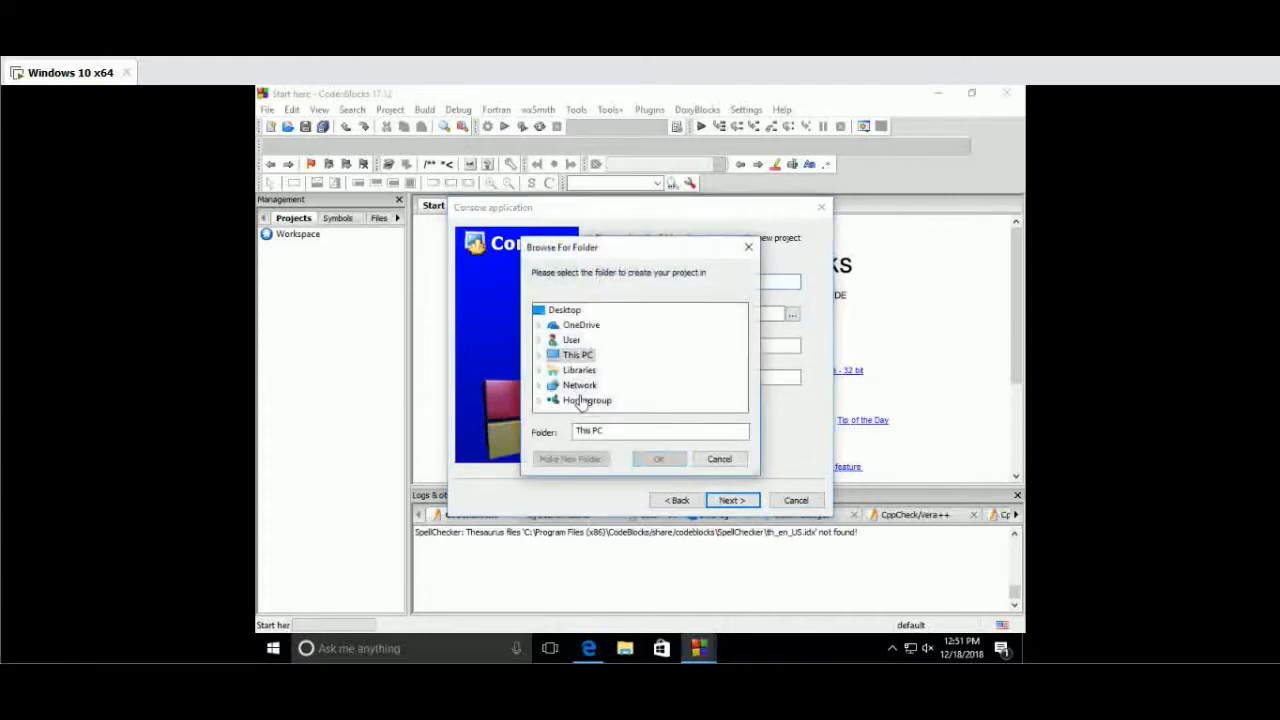
{"action": "mouse_move", "coordinate": [572, 355]}
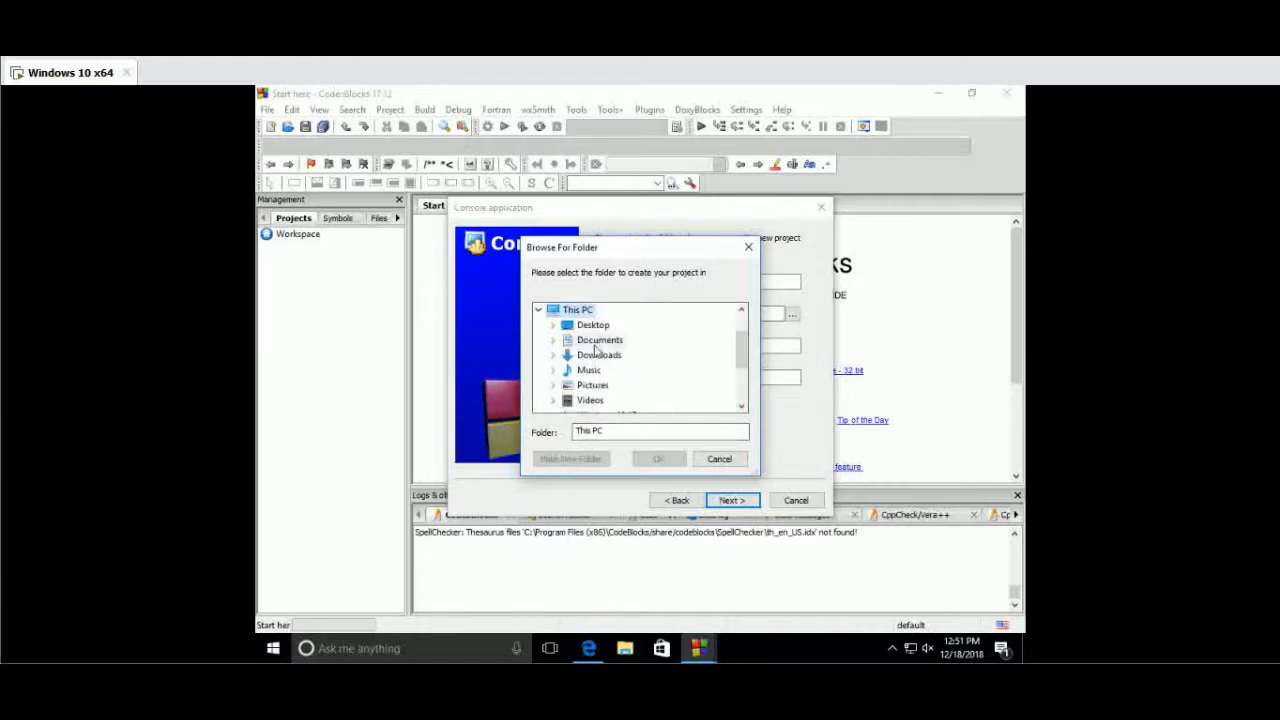
{"action": "left_click", "coordinate": [658, 458]}
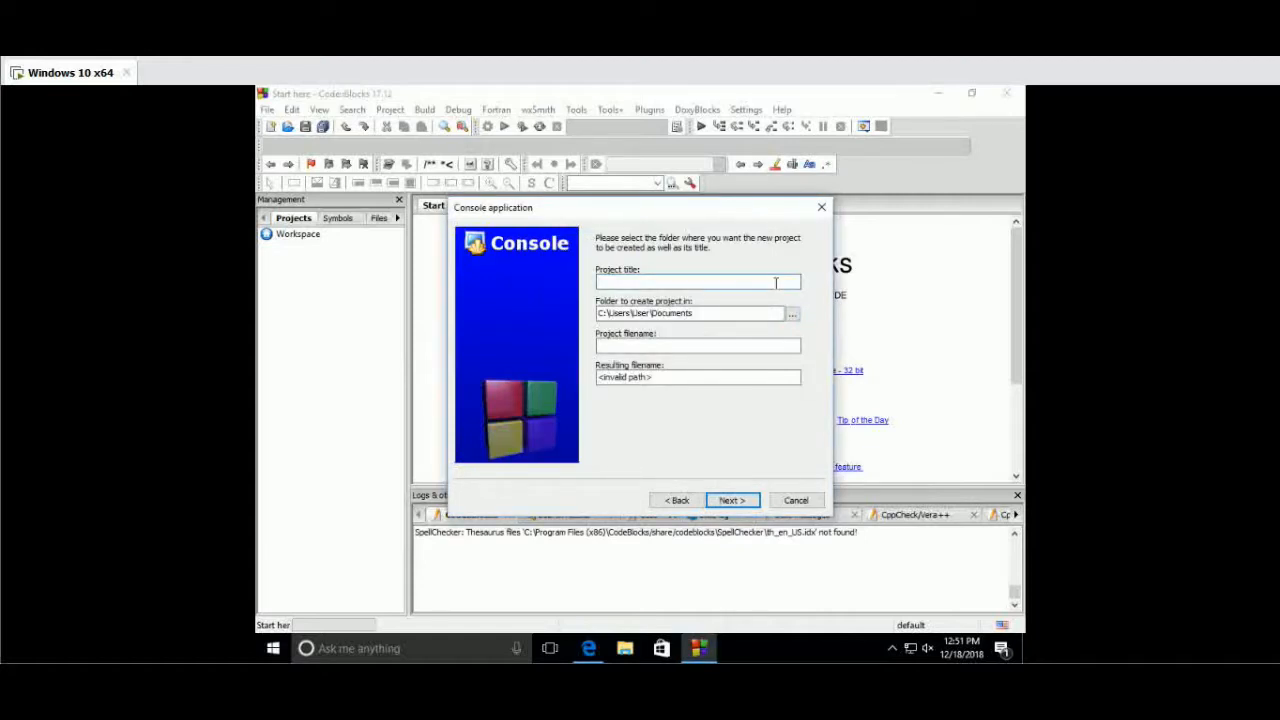
{"action": "type", "text": "start"}
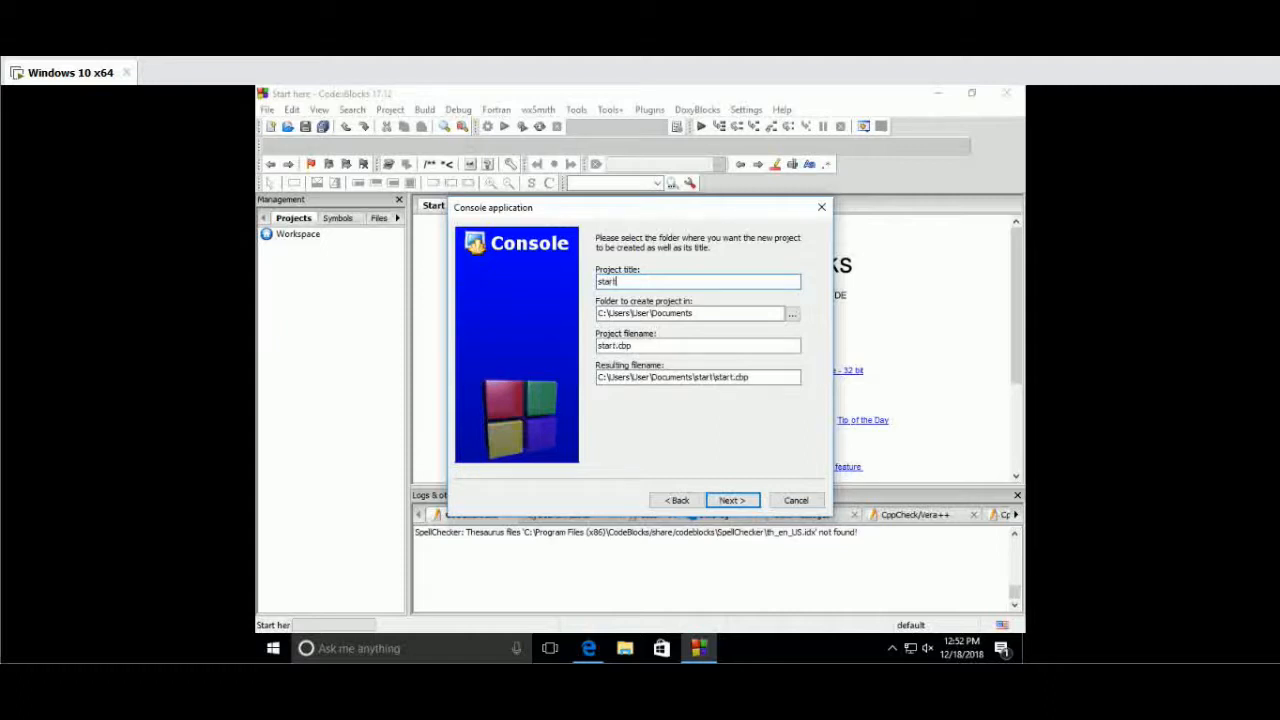
{"action": "left_click", "coordinate": [731, 500]}
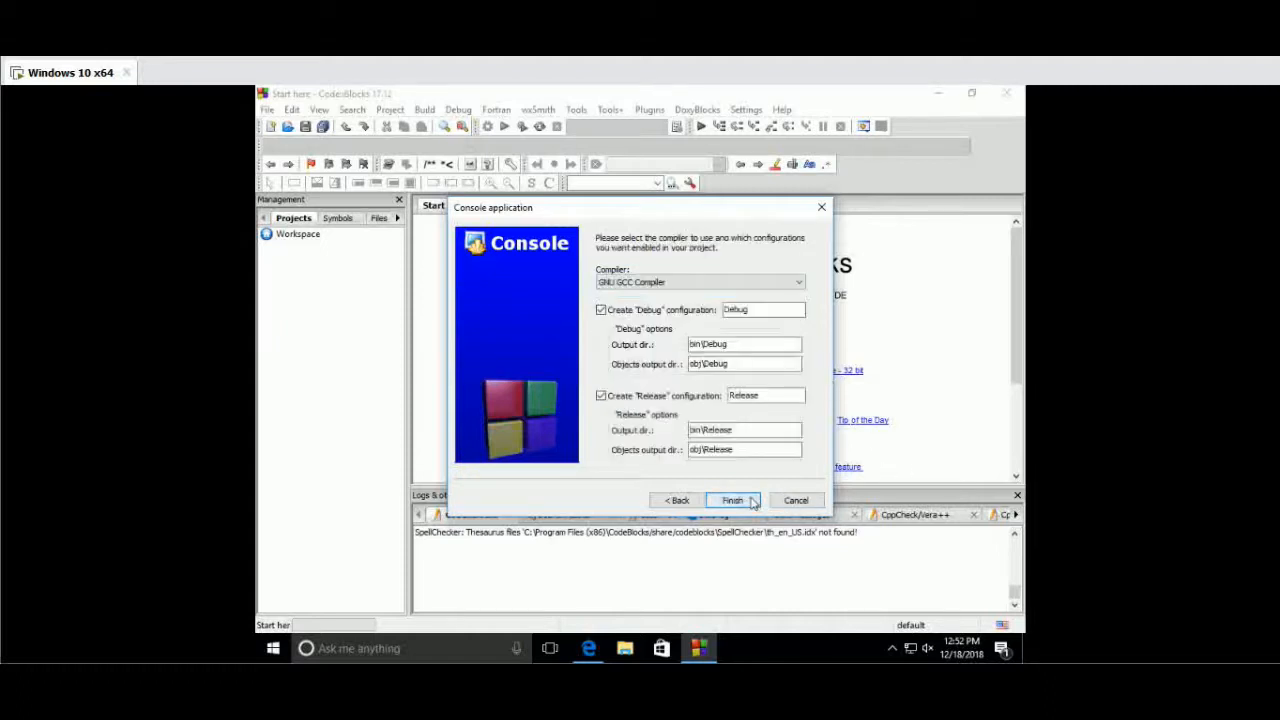
{"action": "left_click", "coordinate": [731, 500]}
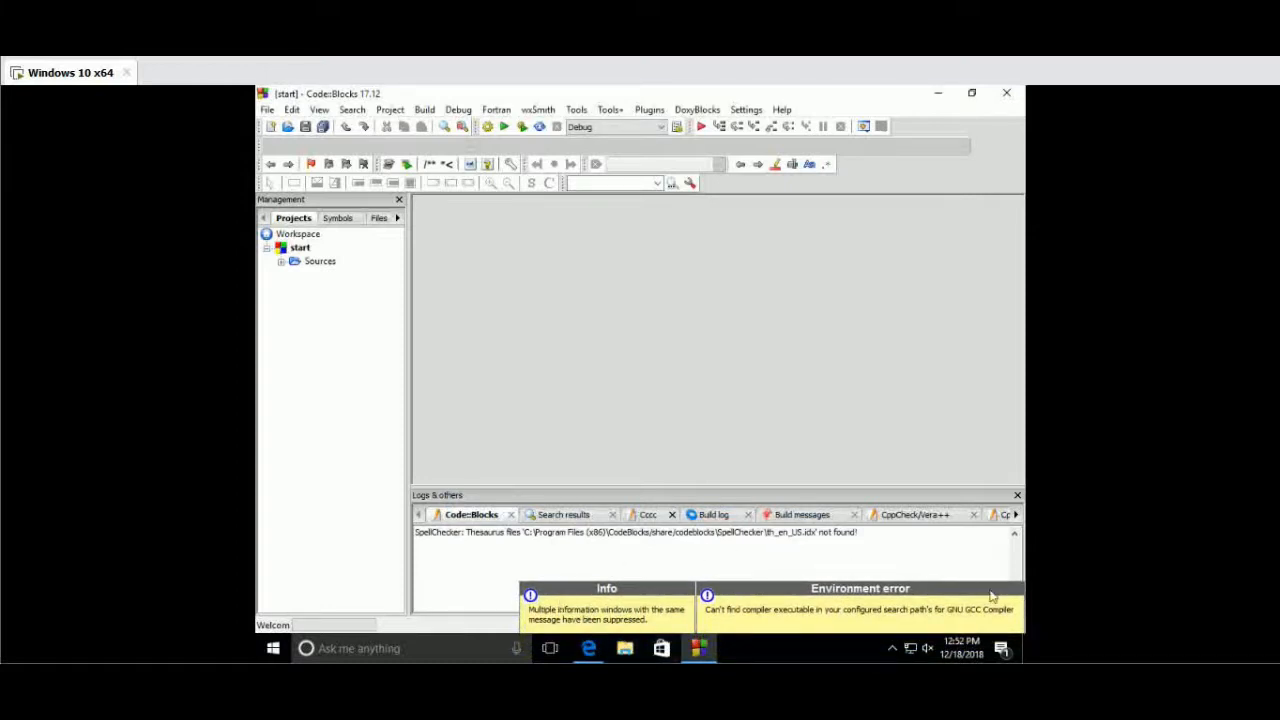
{"action": "mouse_move", "coordinate": [728, 630]}
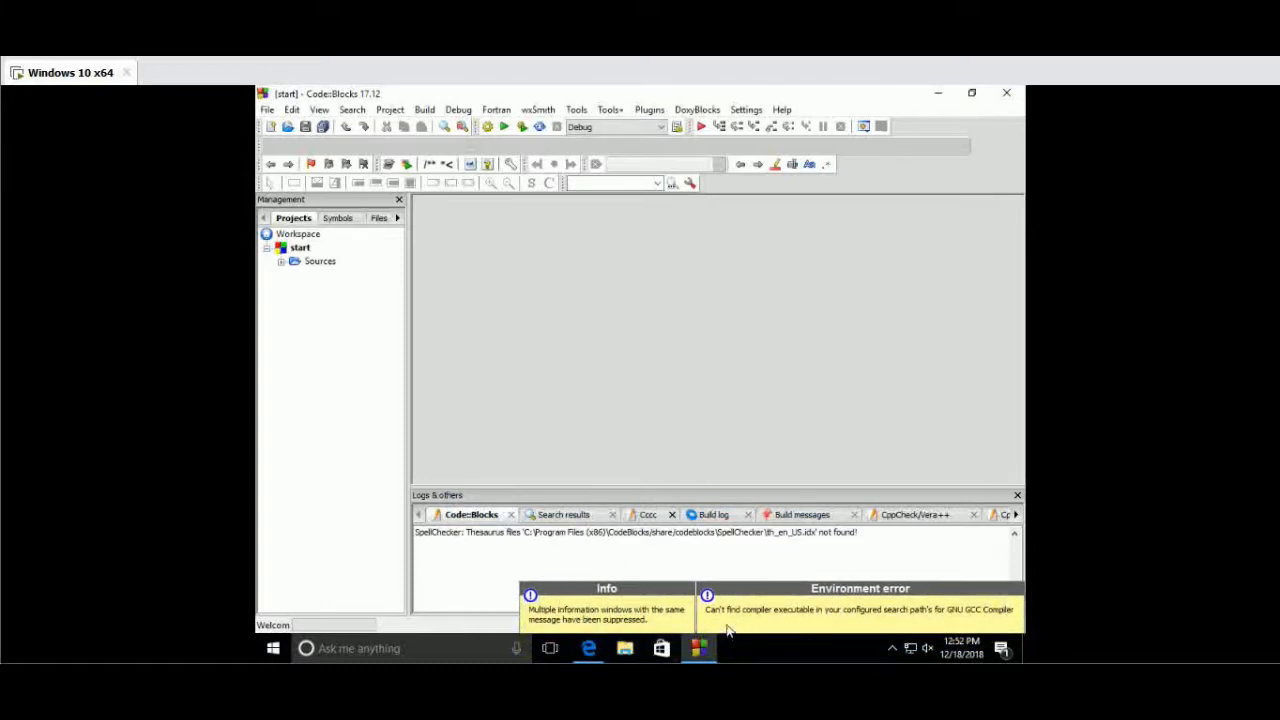
{"action": "mouse_move", "coordinate": [866, 634]}
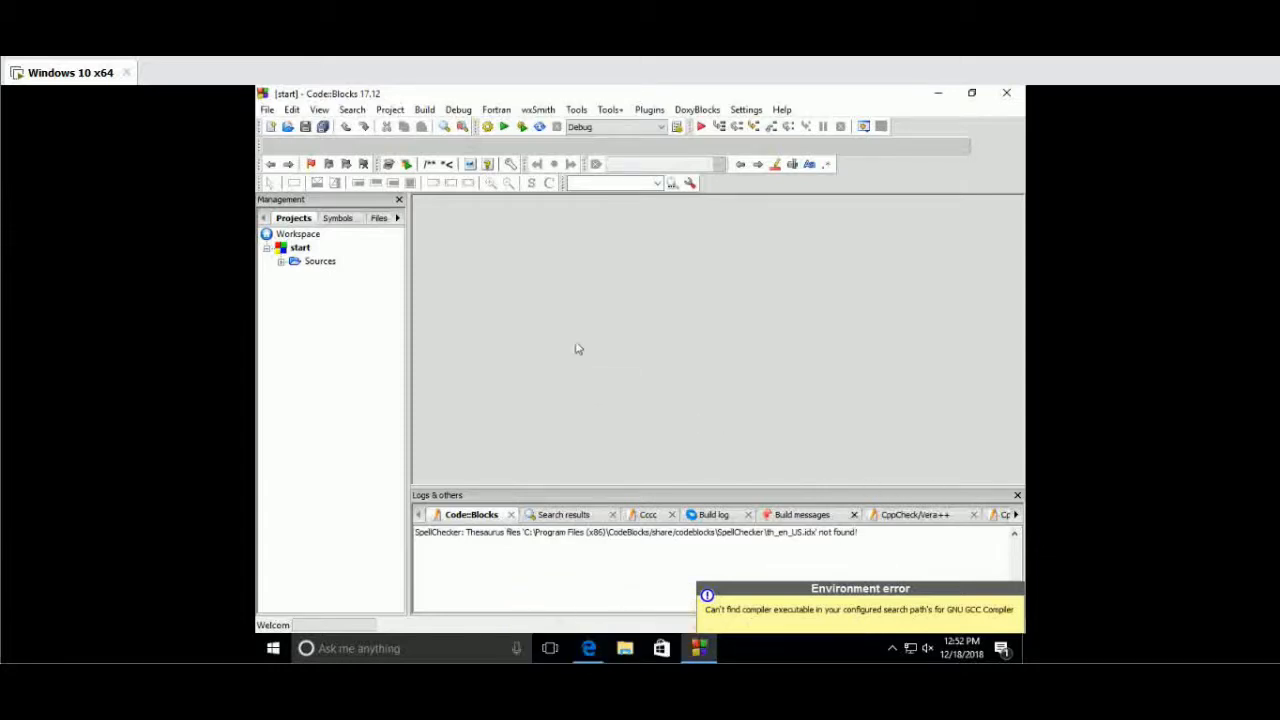
{"action": "mouse_move", "coordinate": [648, 248]}
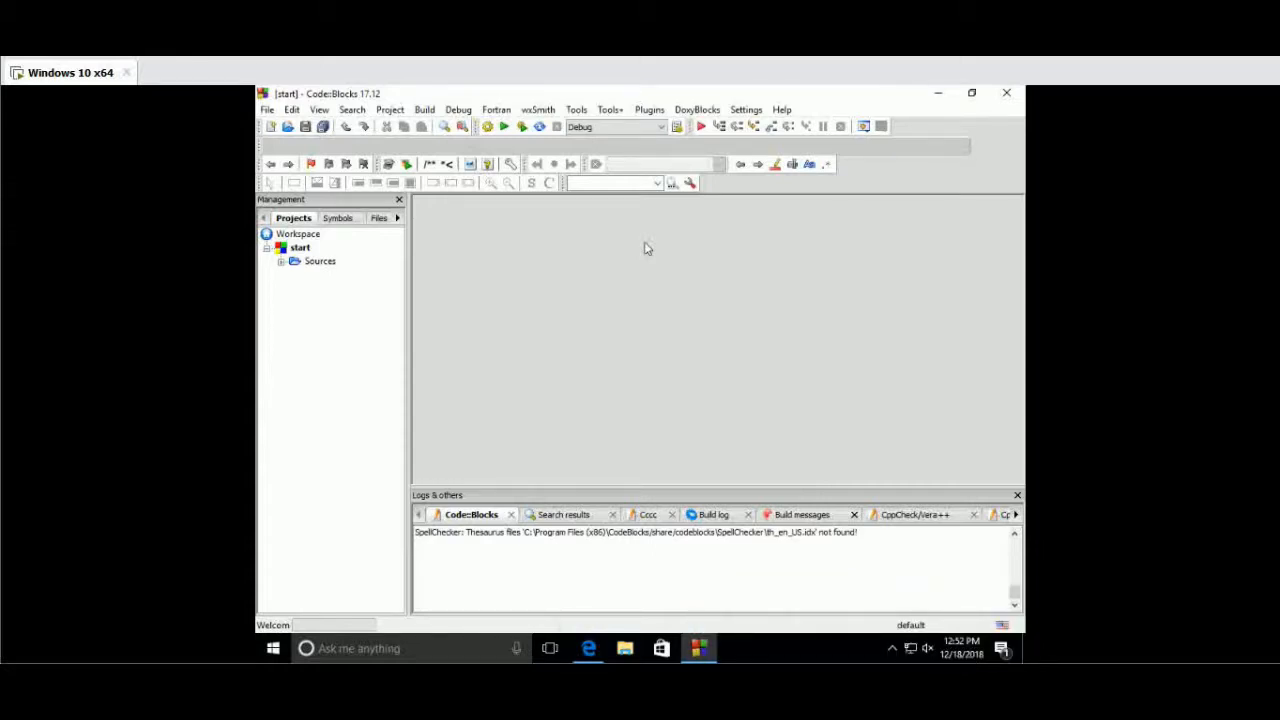
{"action": "mouse_move", "coordinate": [886, 91]}
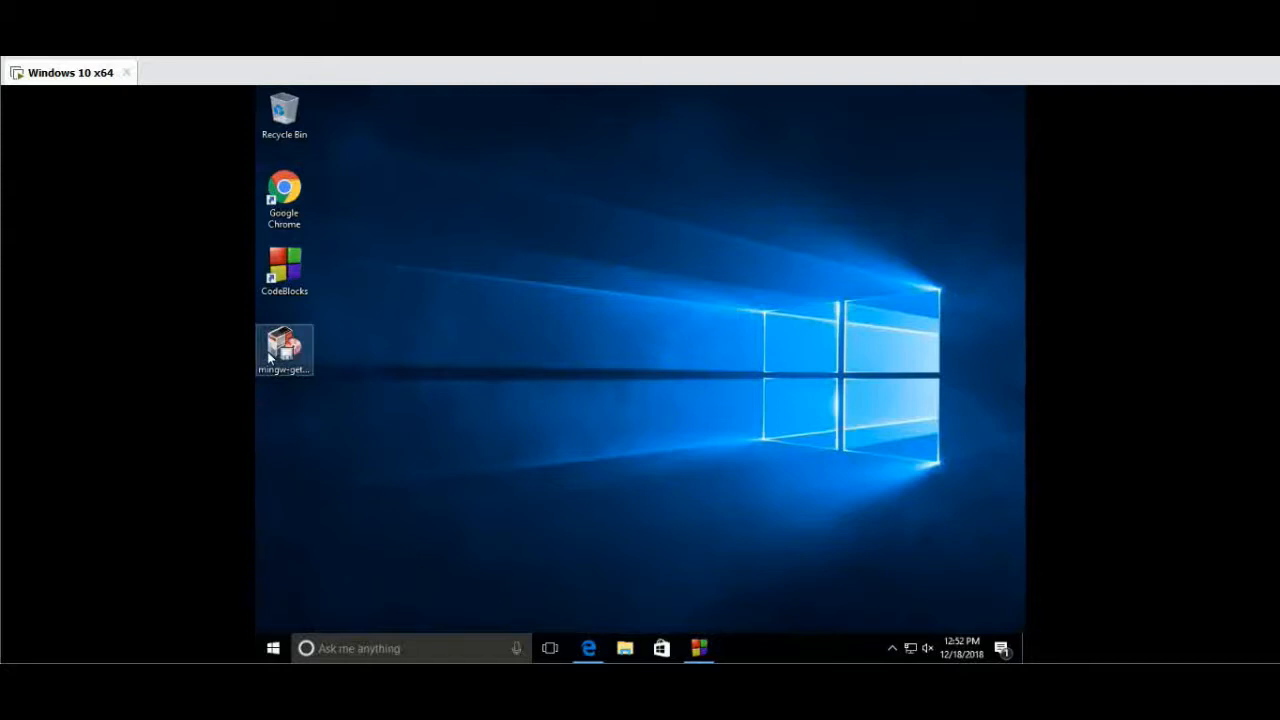
- Install mingw-get into C:\MinGW and open the Installation Manager after the catalogue downloads
{"action": "double_click", "coordinate": [284, 348]}
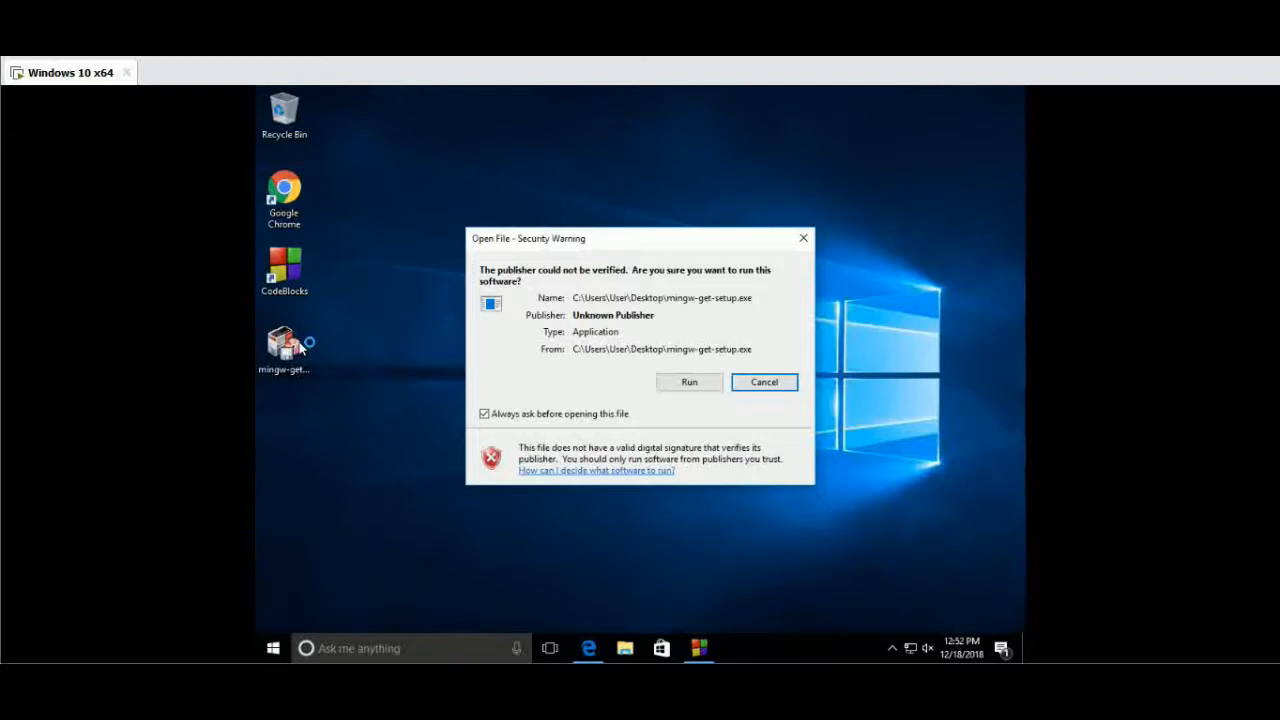
{"action": "left_click", "coordinate": [689, 382]}
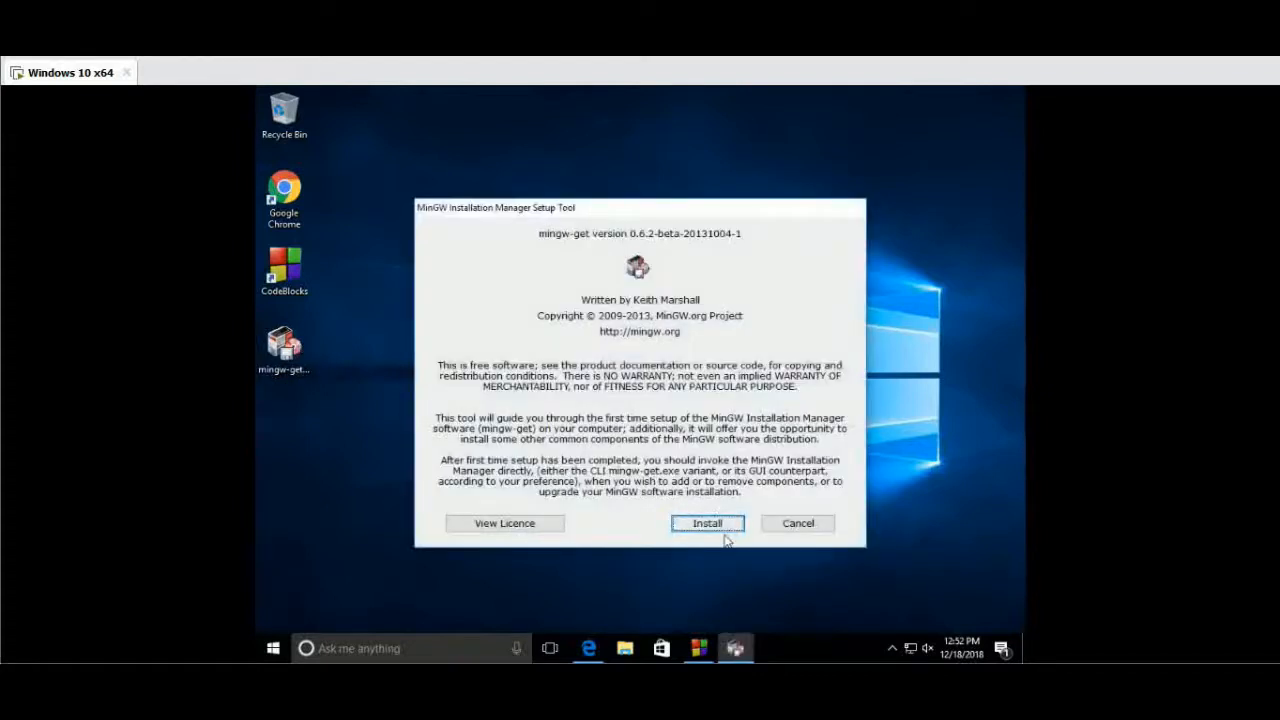
{"action": "left_click", "coordinate": [707, 523]}
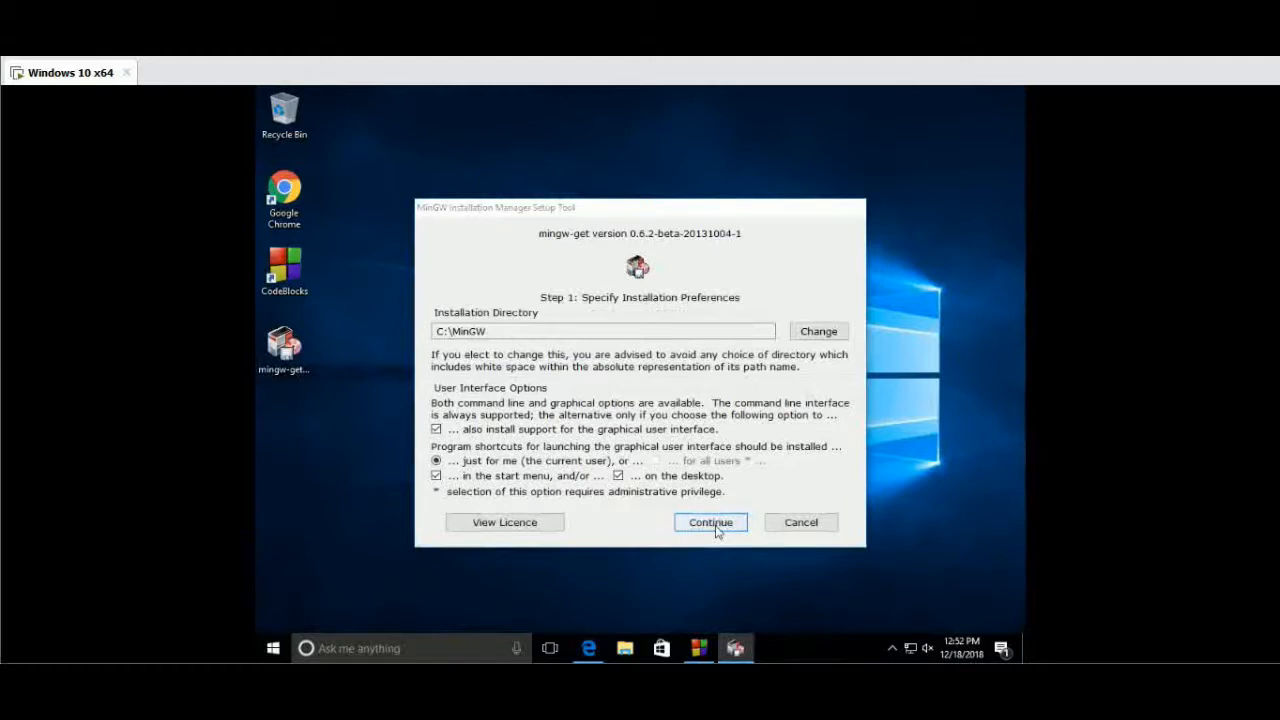
{"action": "left_click", "coordinate": [710, 522]}
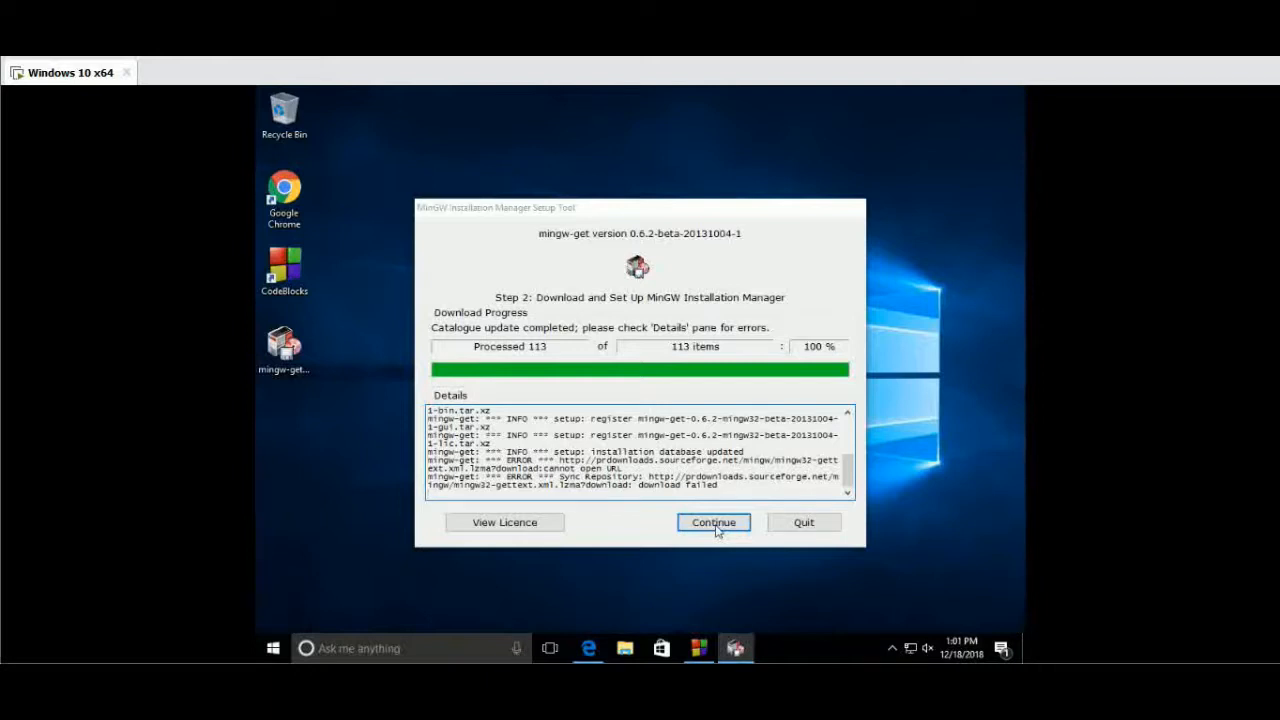
{"action": "left_click", "coordinate": [713, 522]}
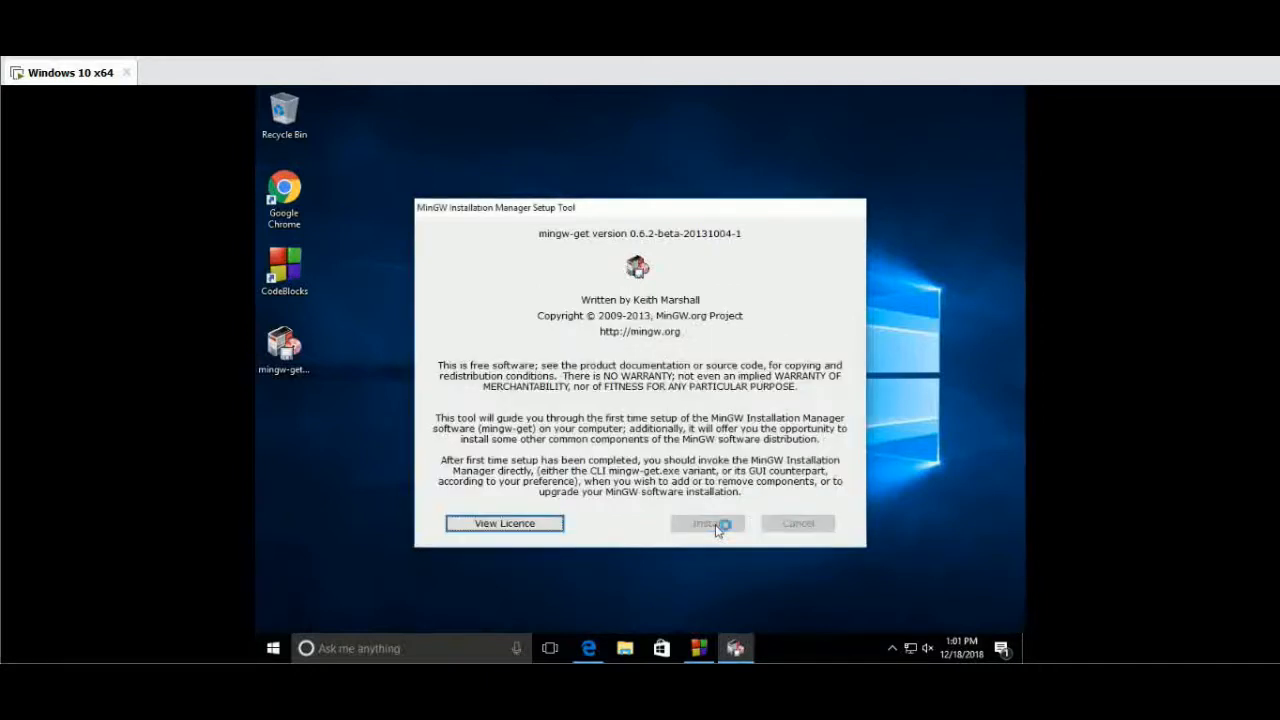
{"action": "left_click", "coordinate": [709, 523]}
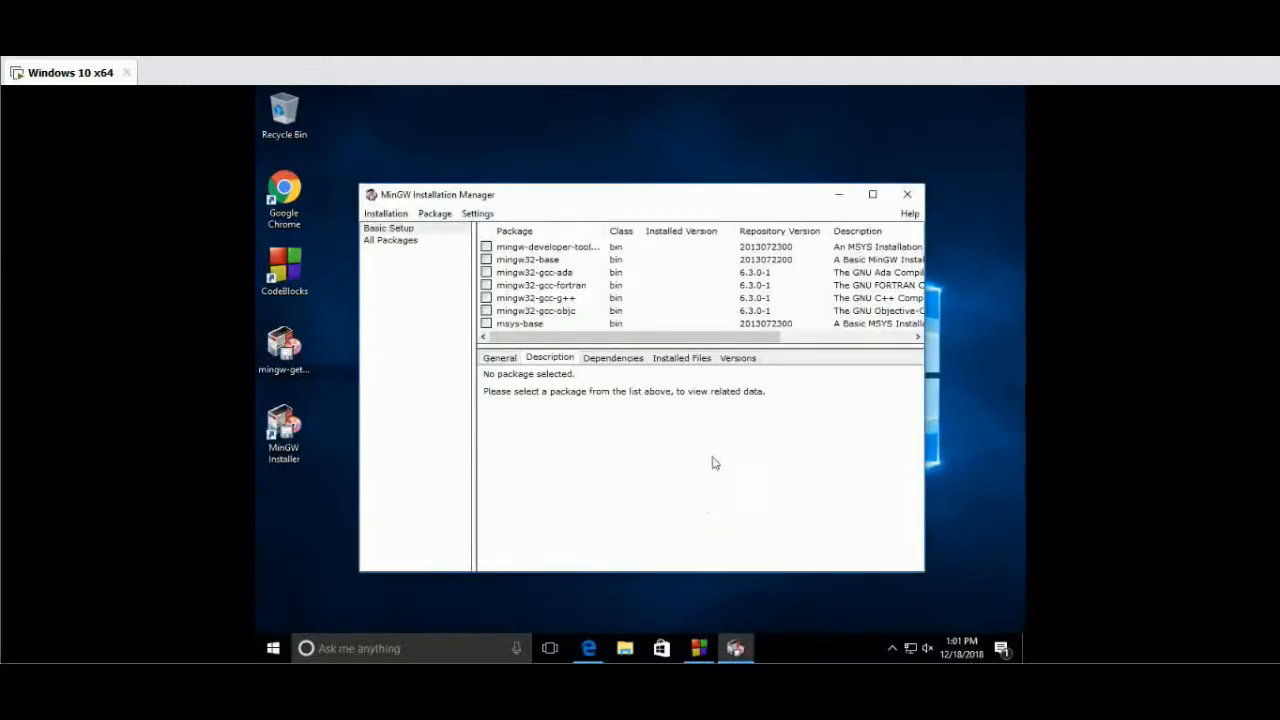
{"action": "mouse_move", "coordinate": [574, 336]}
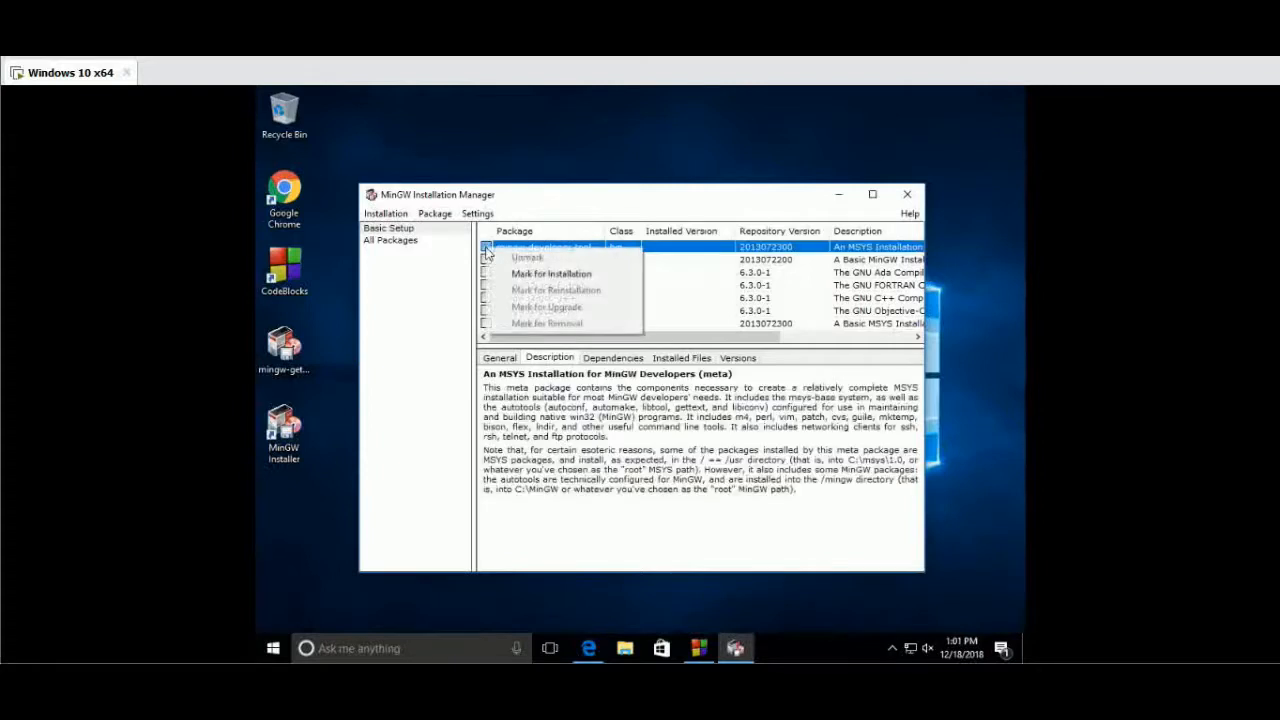
{"action": "mouse_move", "coordinate": [549, 273]}
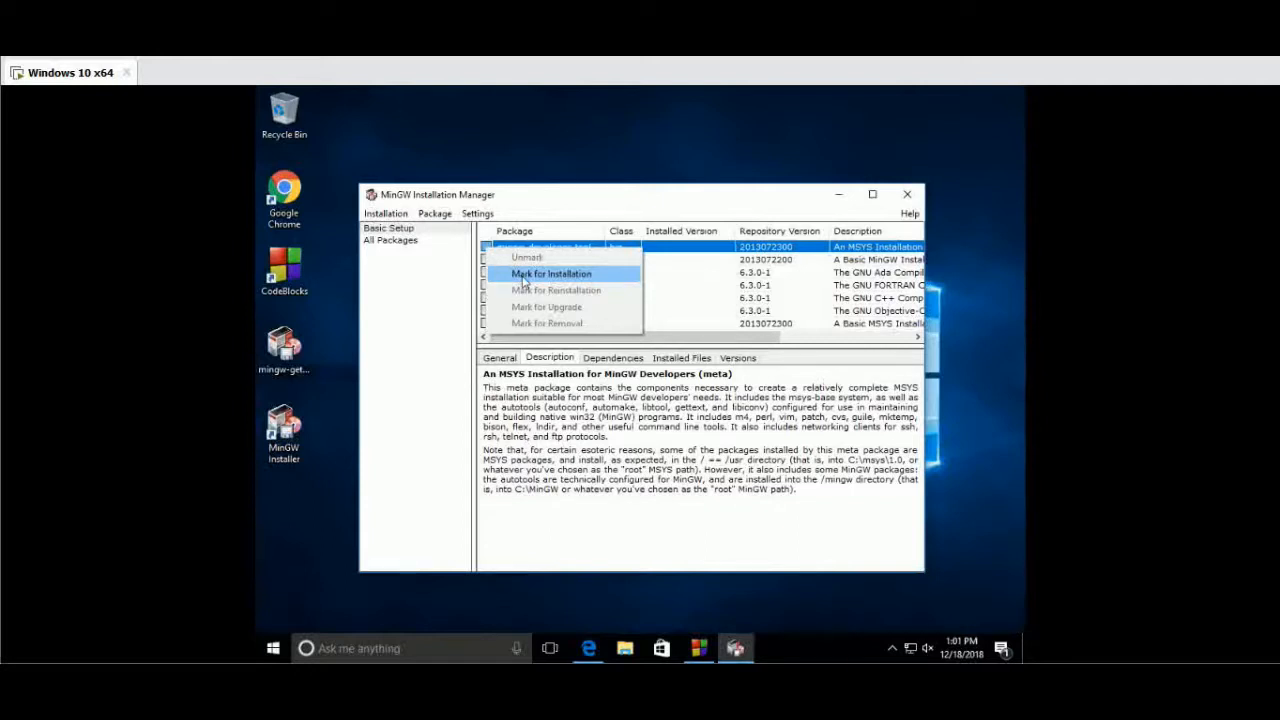
- Mark the Basic Setup packages, including mingw32-base, mingw32-gcc-g++ and msys-base, for installation
{"action": "left_click", "coordinate": [549, 273]}
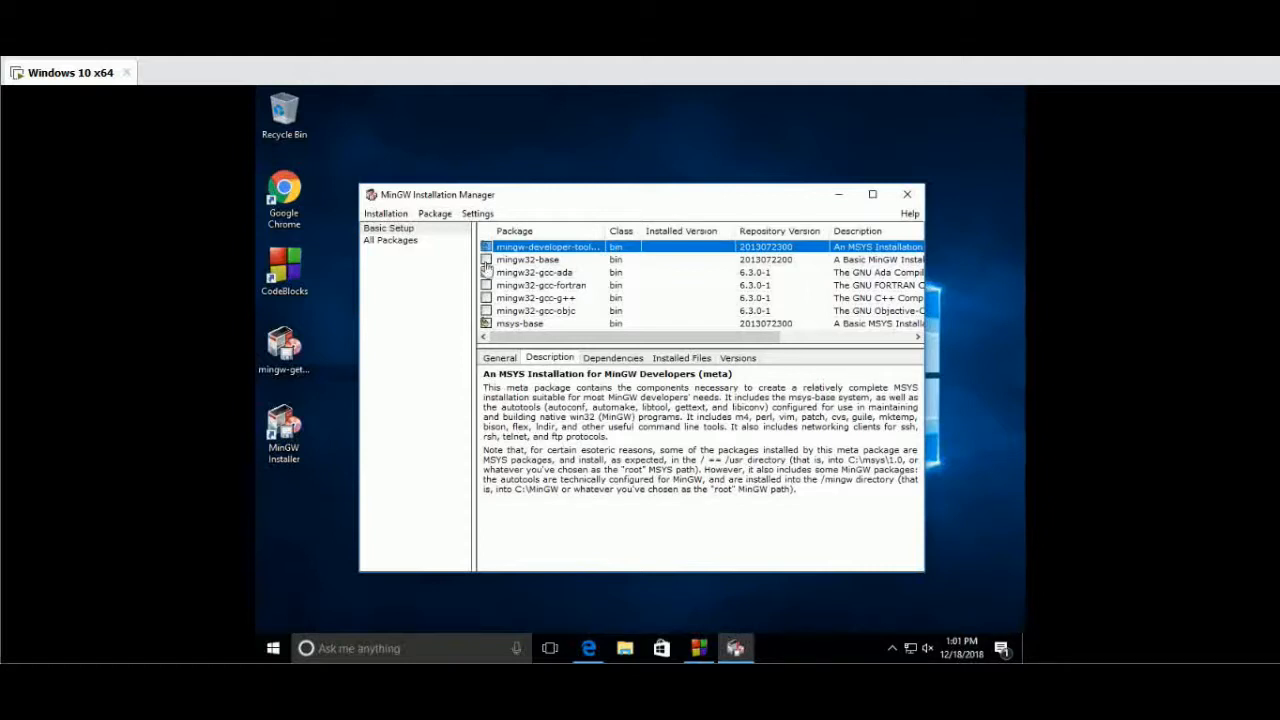
{"action": "right_click", "coordinate": [527, 259]}
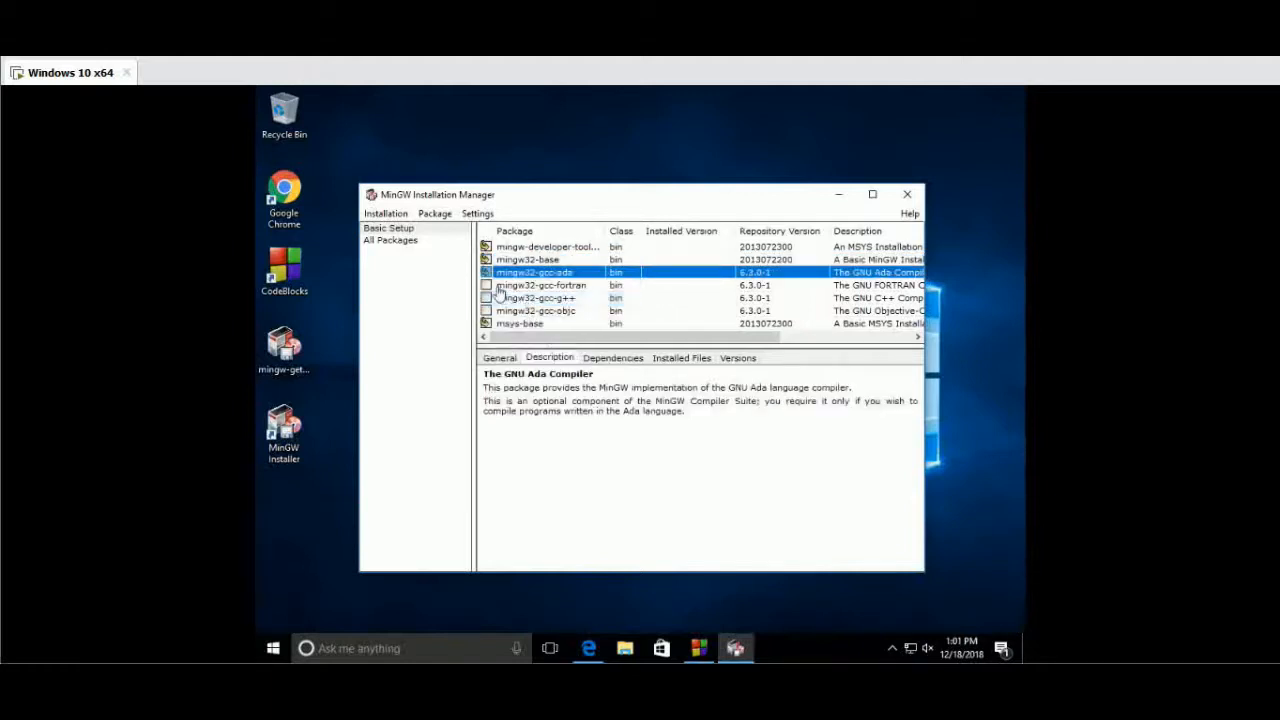
{"action": "right_click", "coordinate": [542, 285]}
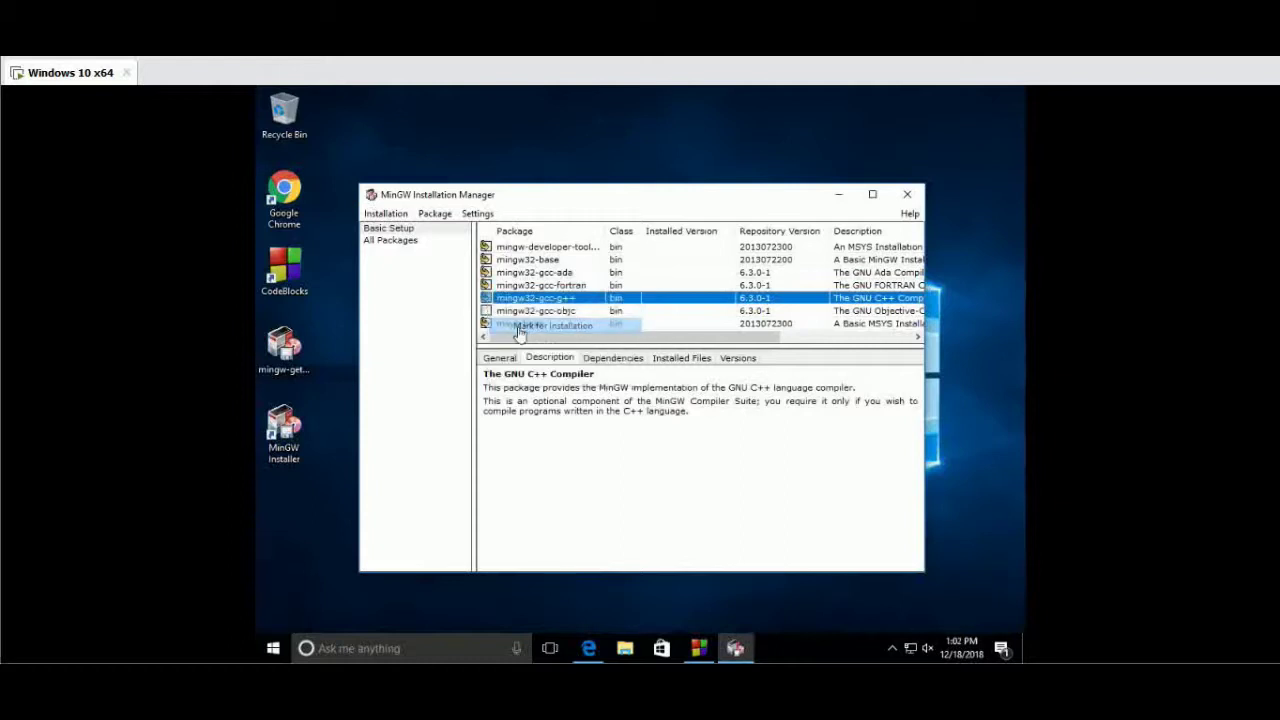
{"action": "right_click", "coordinate": [535, 310]}
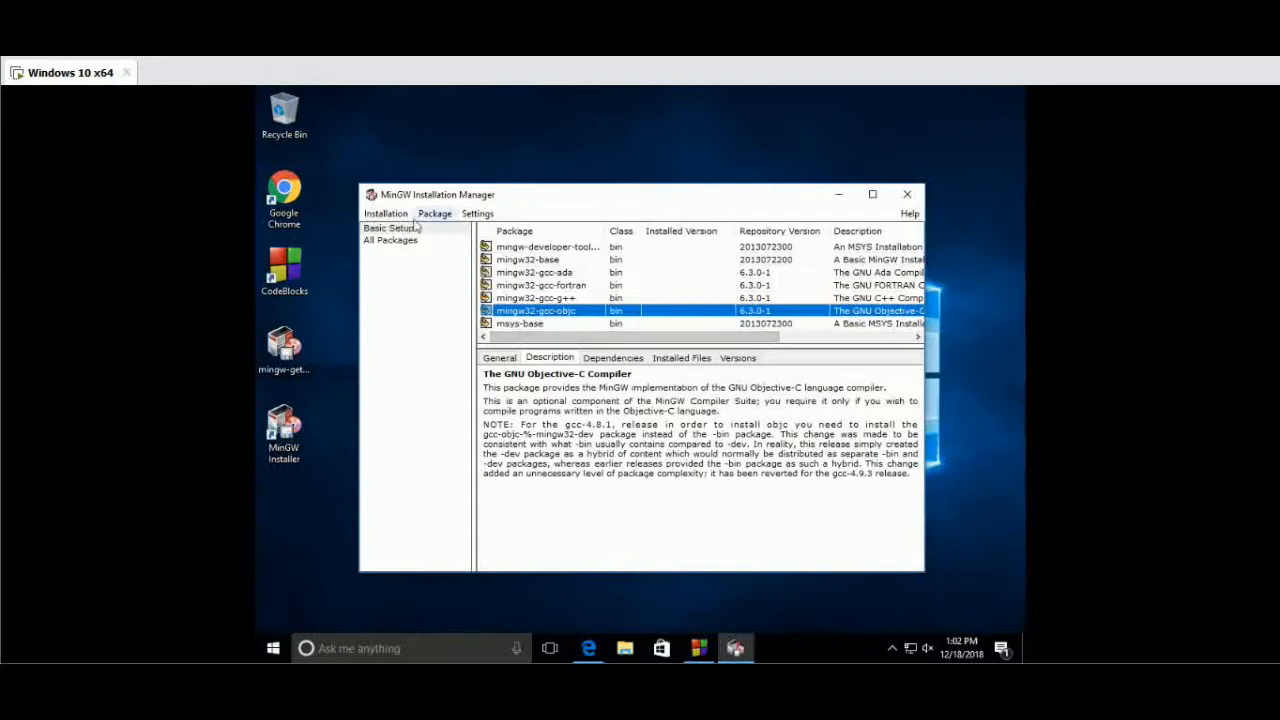
- Apply the pending changes and confirm installing the 123 new packages
{"action": "left_click", "coordinate": [386, 213]}
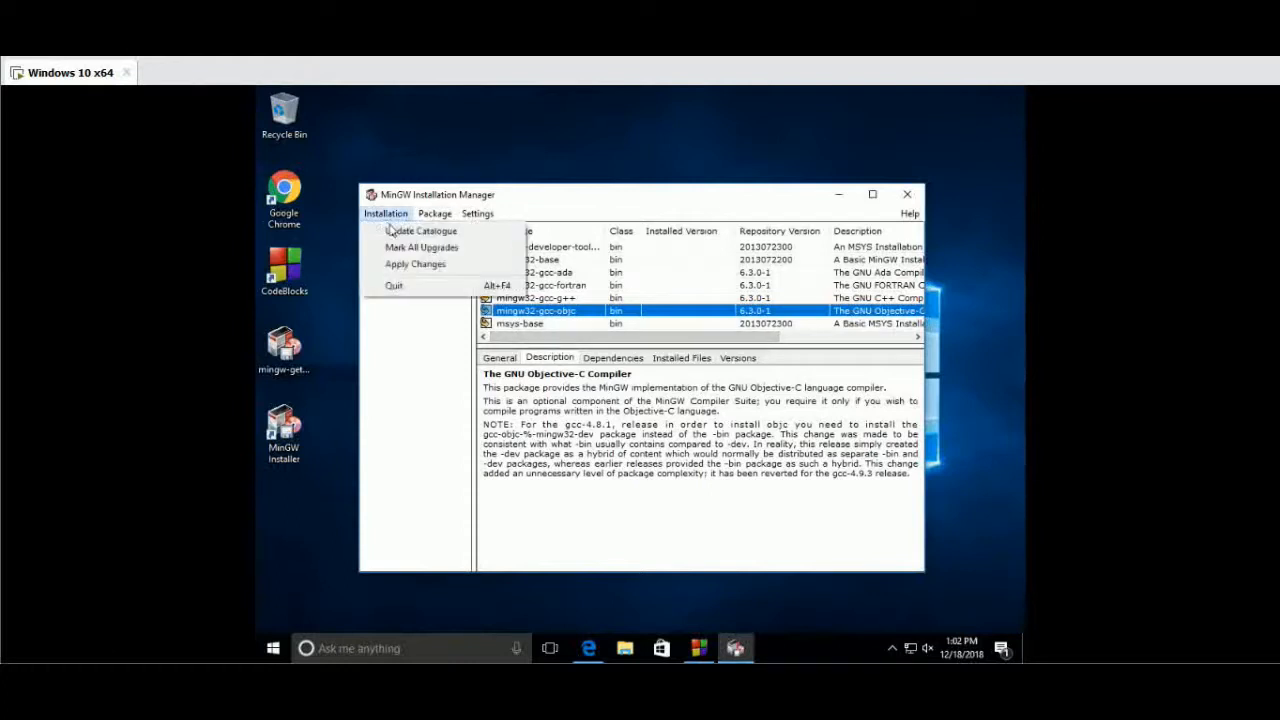
{"action": "mouse_move", "coordinate": [451, 258]}
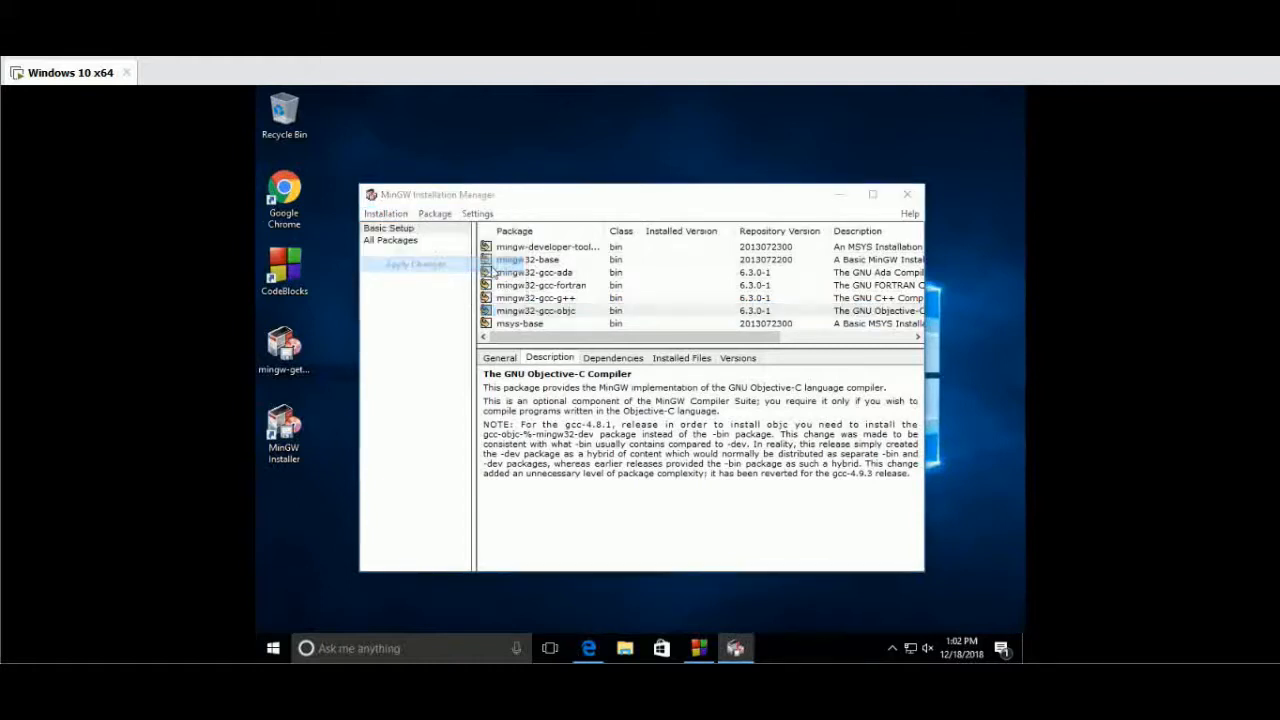
{"action": "left_click", "coordinate": [415, 265]}
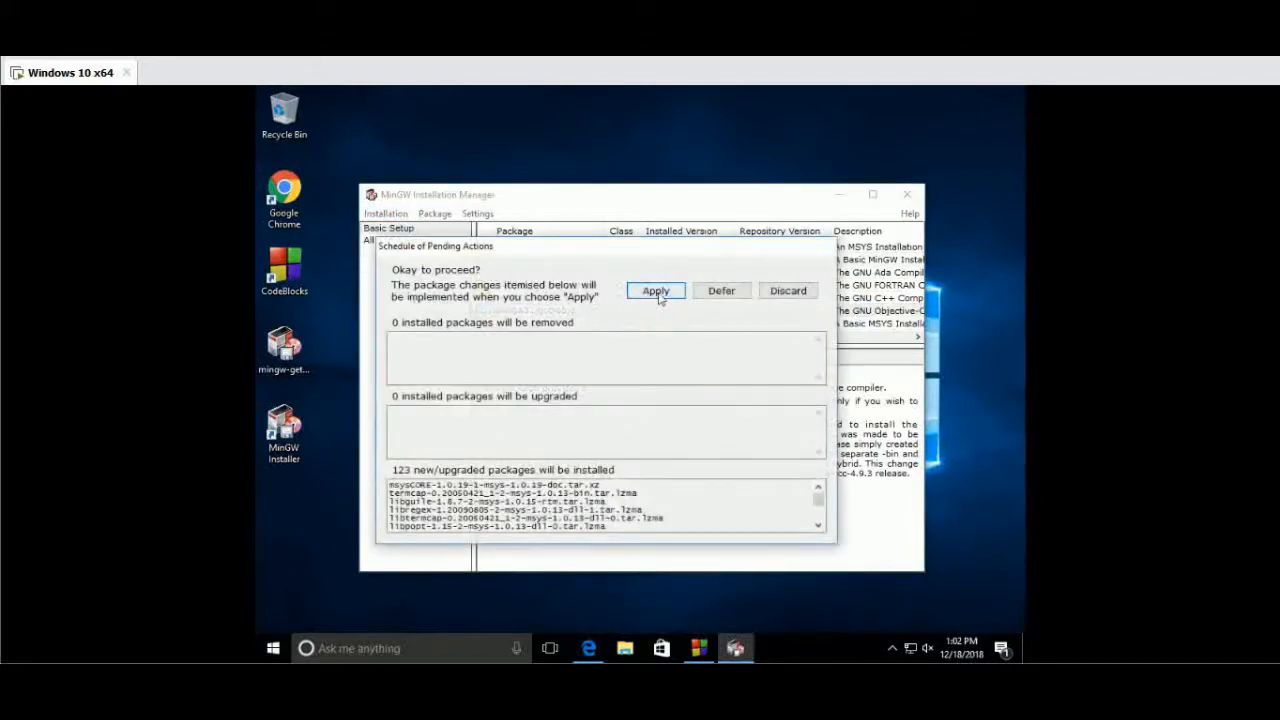
{"action": "left_click", "coordinate": [656, 290]}
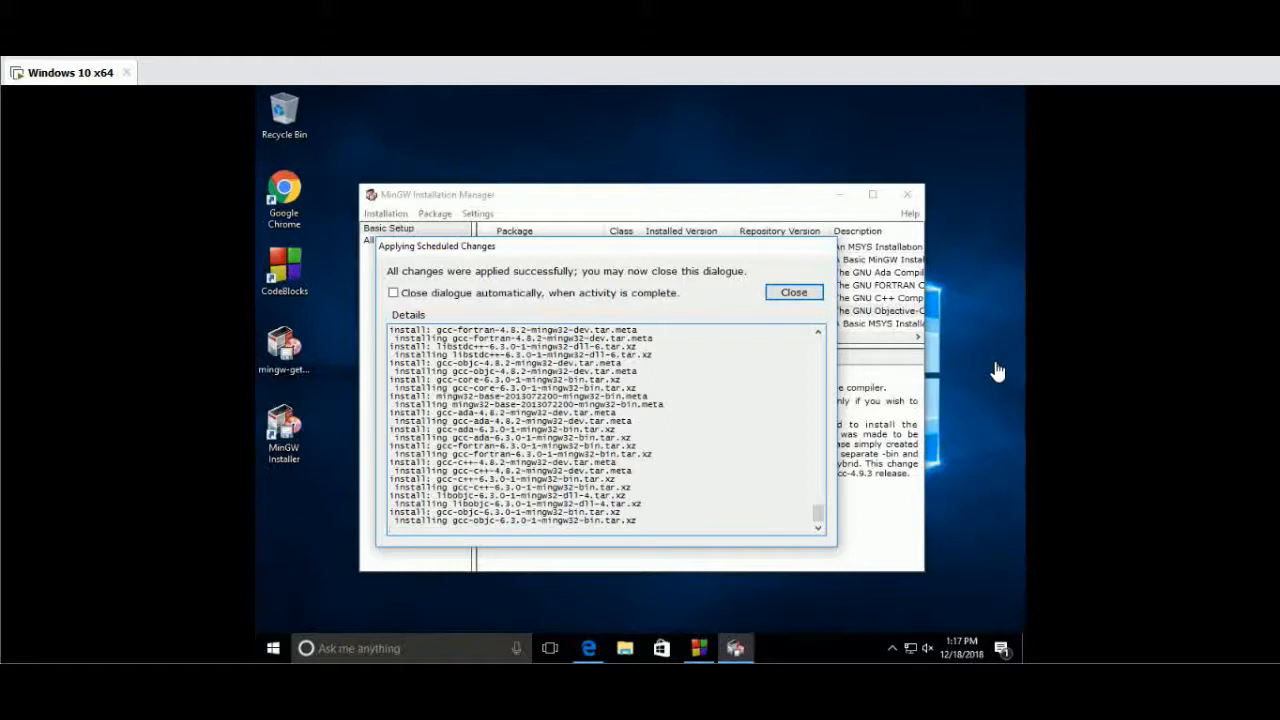
{"action": "mouse_move", "coordinate": [865, 295]}
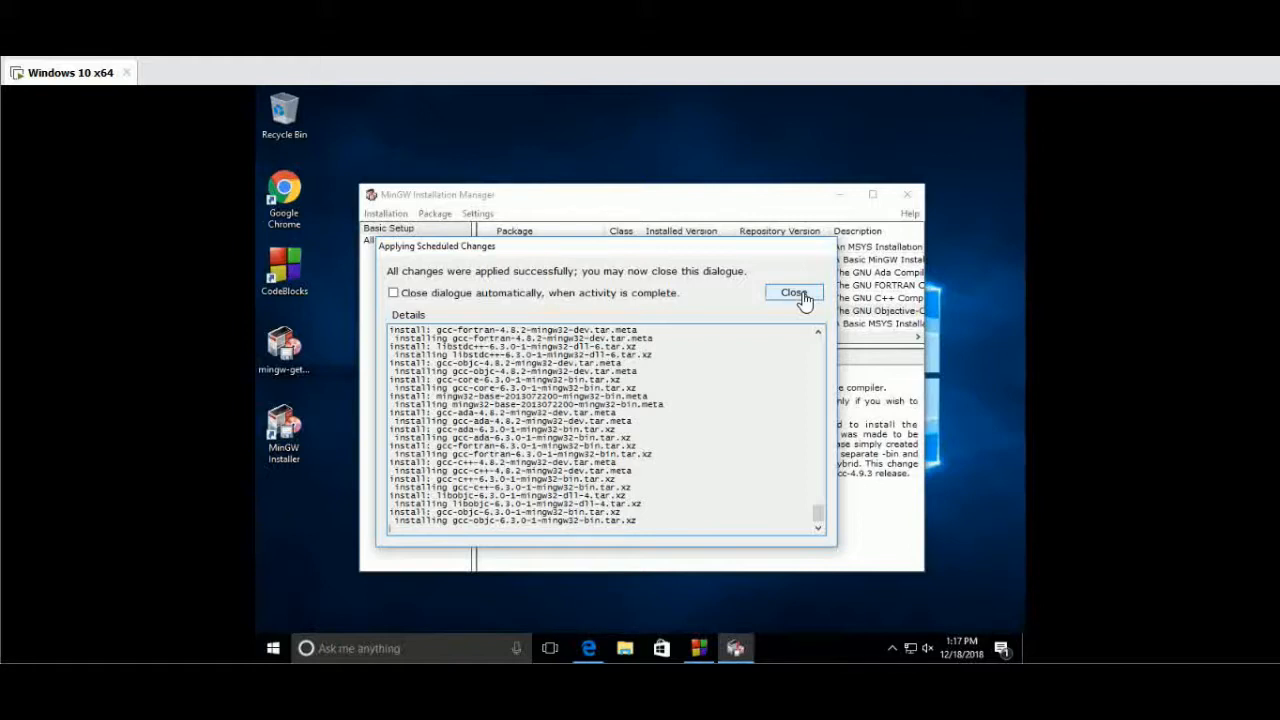
- Close the Applying Scheduled Changes report and exit MinGW Installation Manager
{"action": "left_click", "coordinate": [794, 292]}
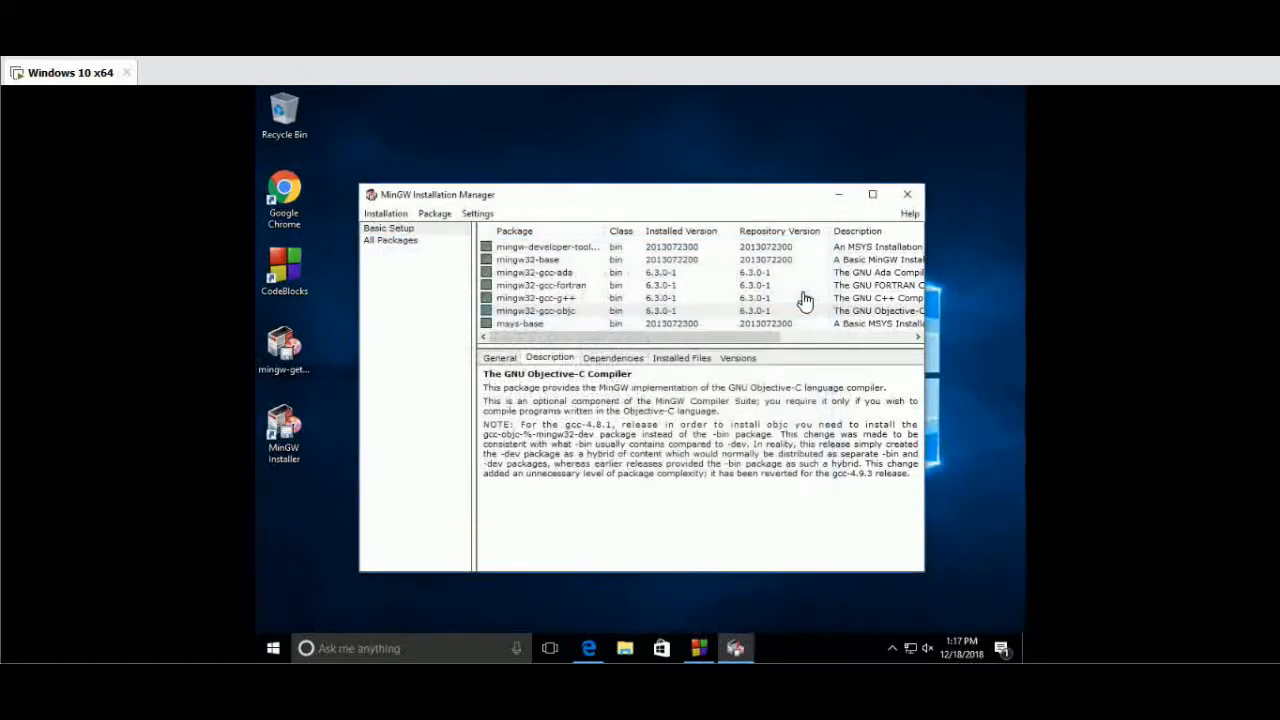
{"action": "mouse_move", "coordinate": [908, 195]}
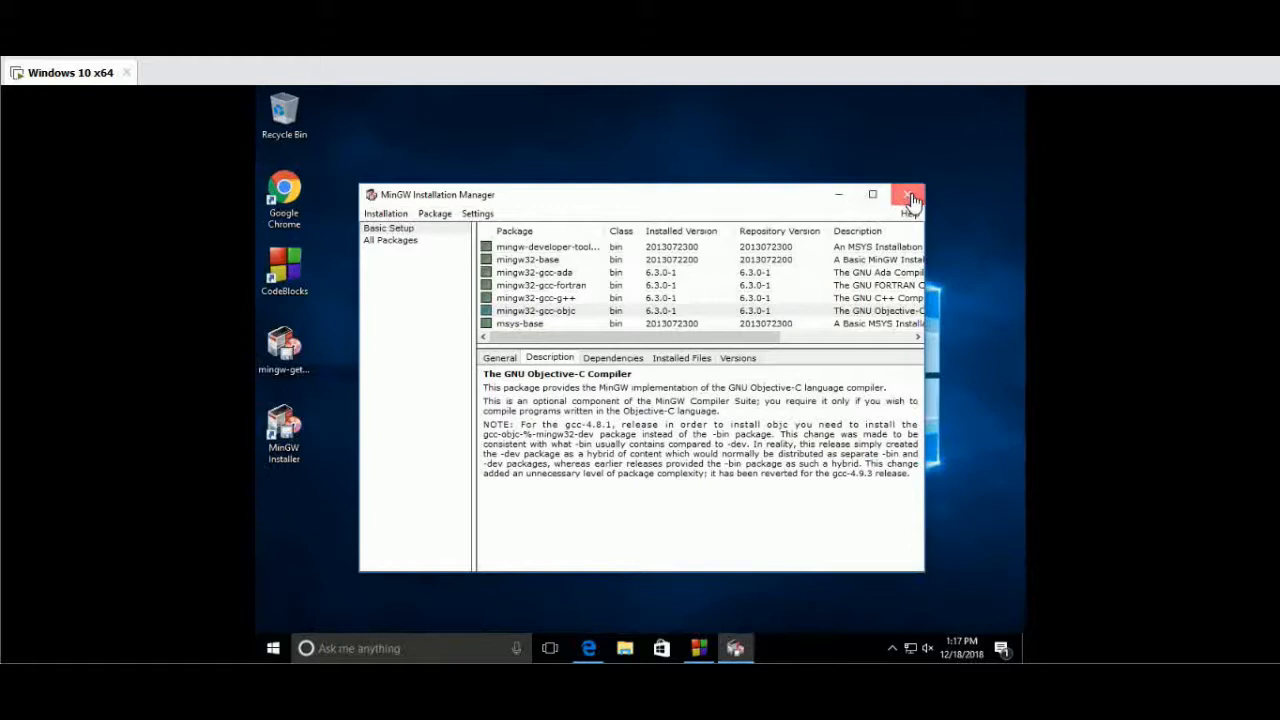
{"action": "left_click", "coordinate": [908, 194]}
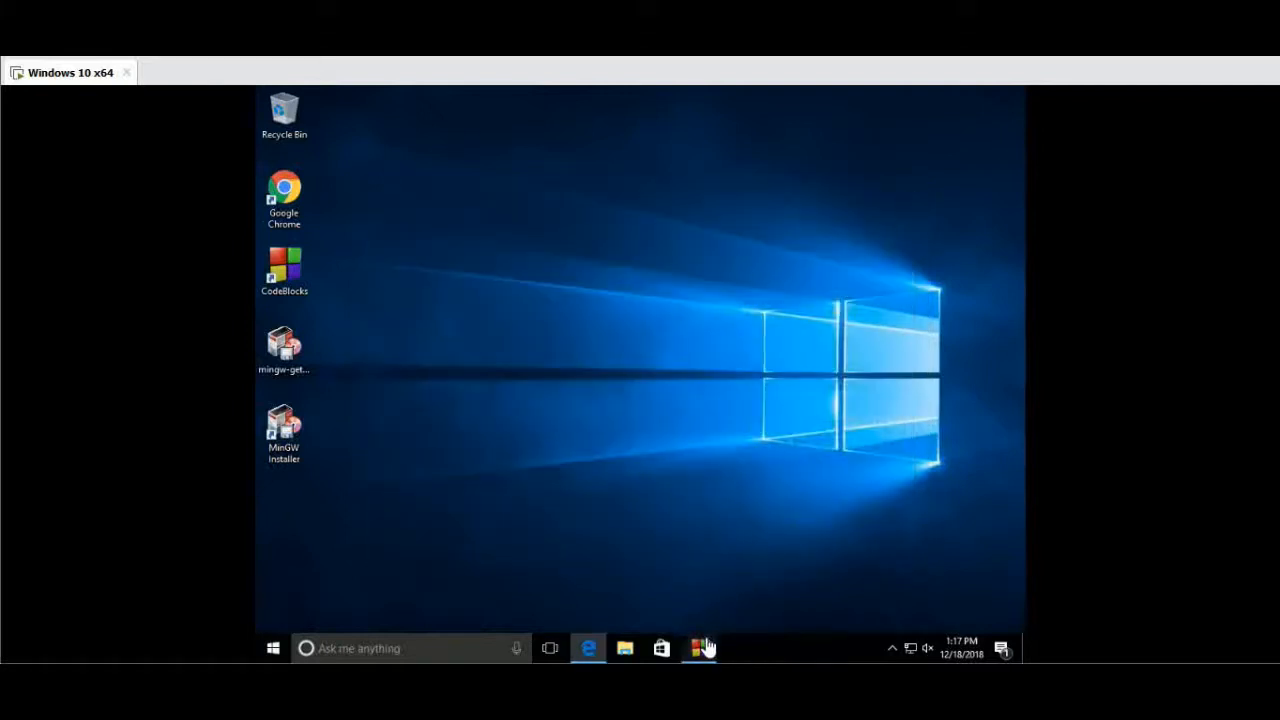
- Quit Code::Blocks saving its layout, then relaunch it from the desktop icon
{"action": "left_click", "coordinate": [700, 649]}
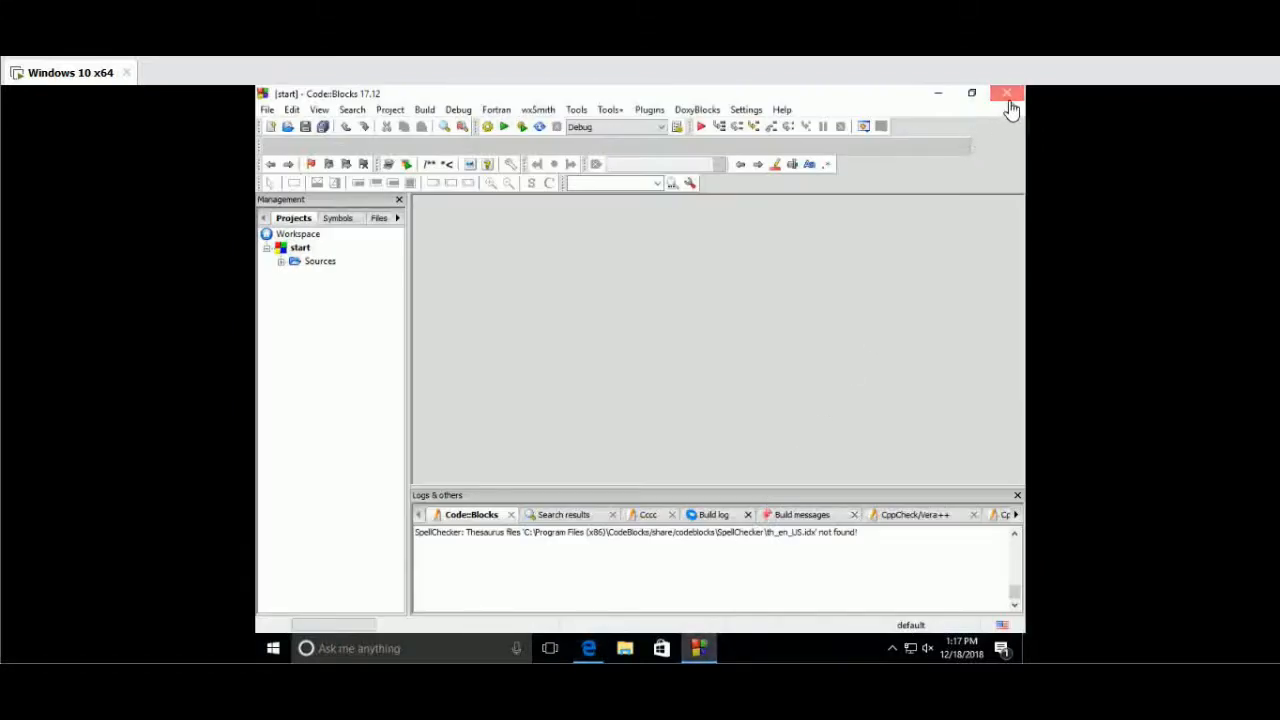
{"action": "left_click", "coordinate": [1007, 94]}
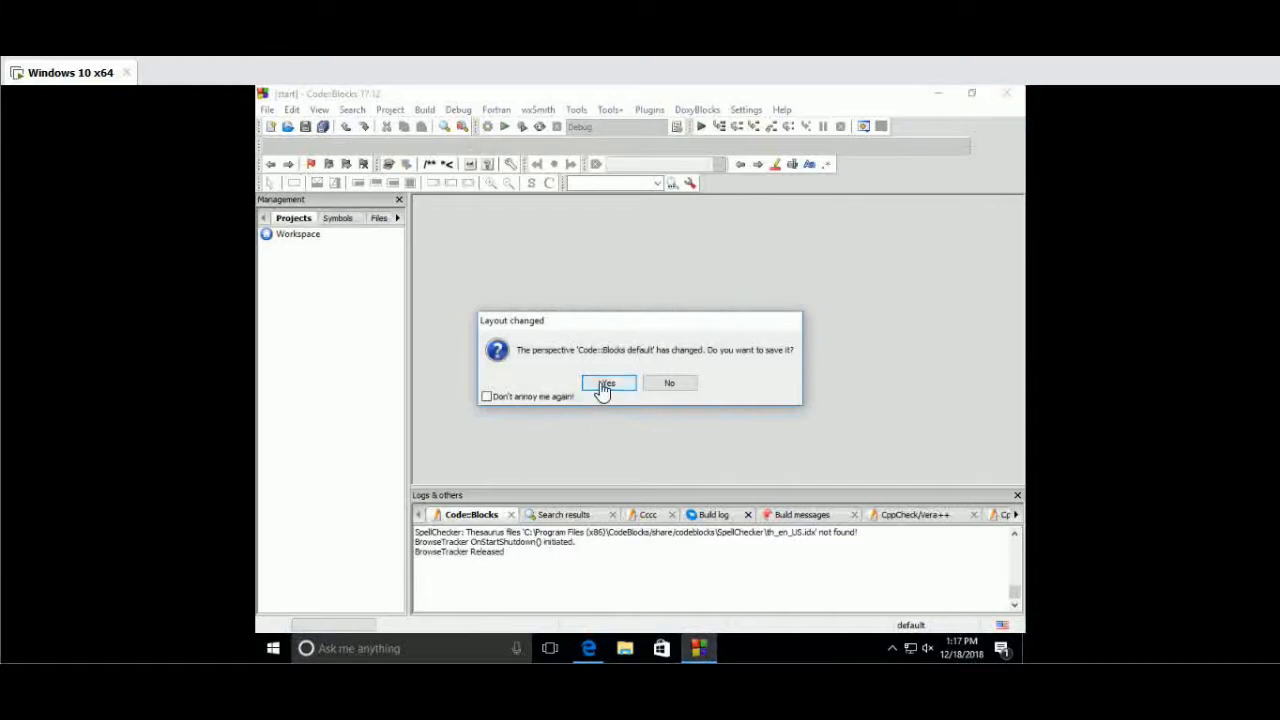
{"action": "left_click", "coordinate": [608, 382]}
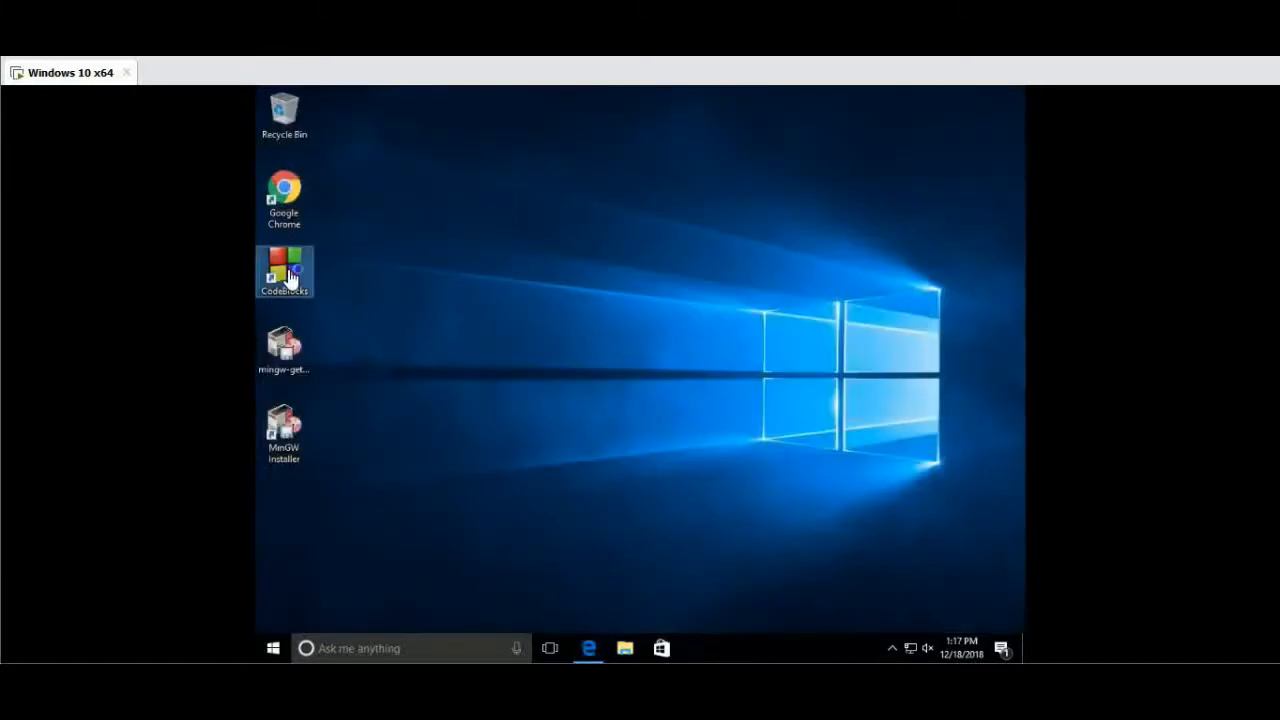
{"action": "double_click", "coordinate": [284, 271]}
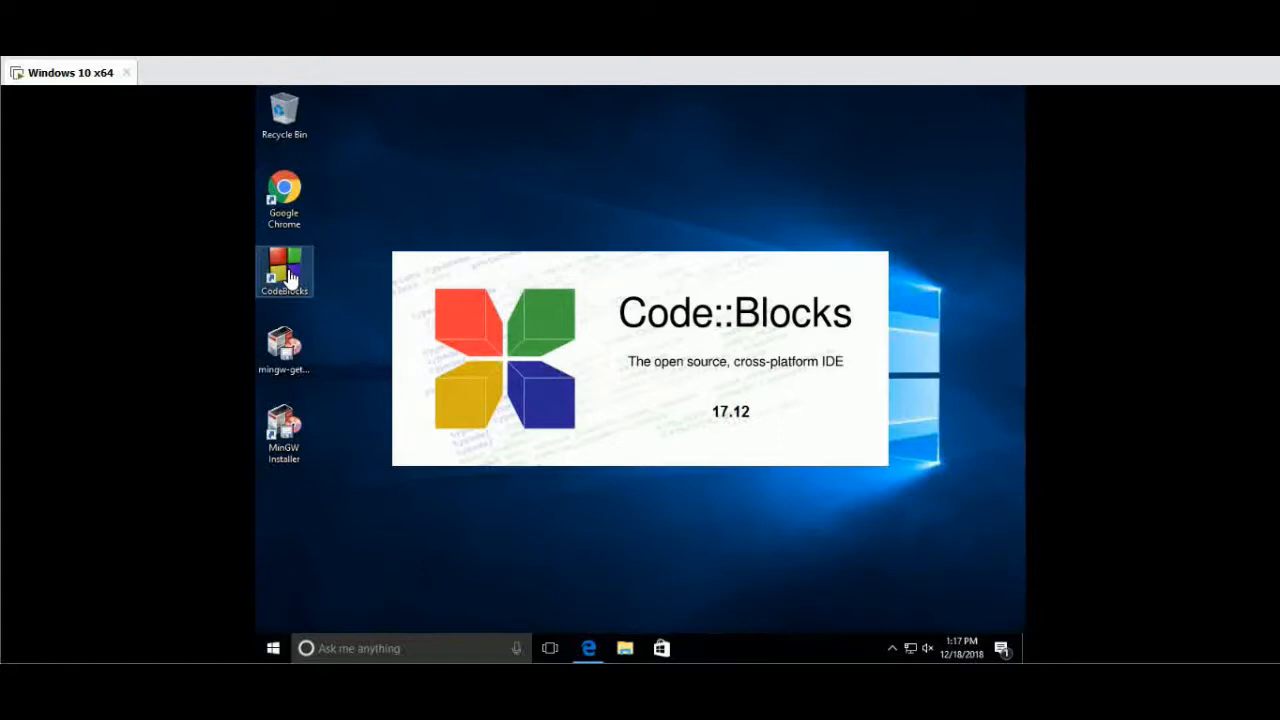
{"action": "double_click", "coordinate": [284, 271]}
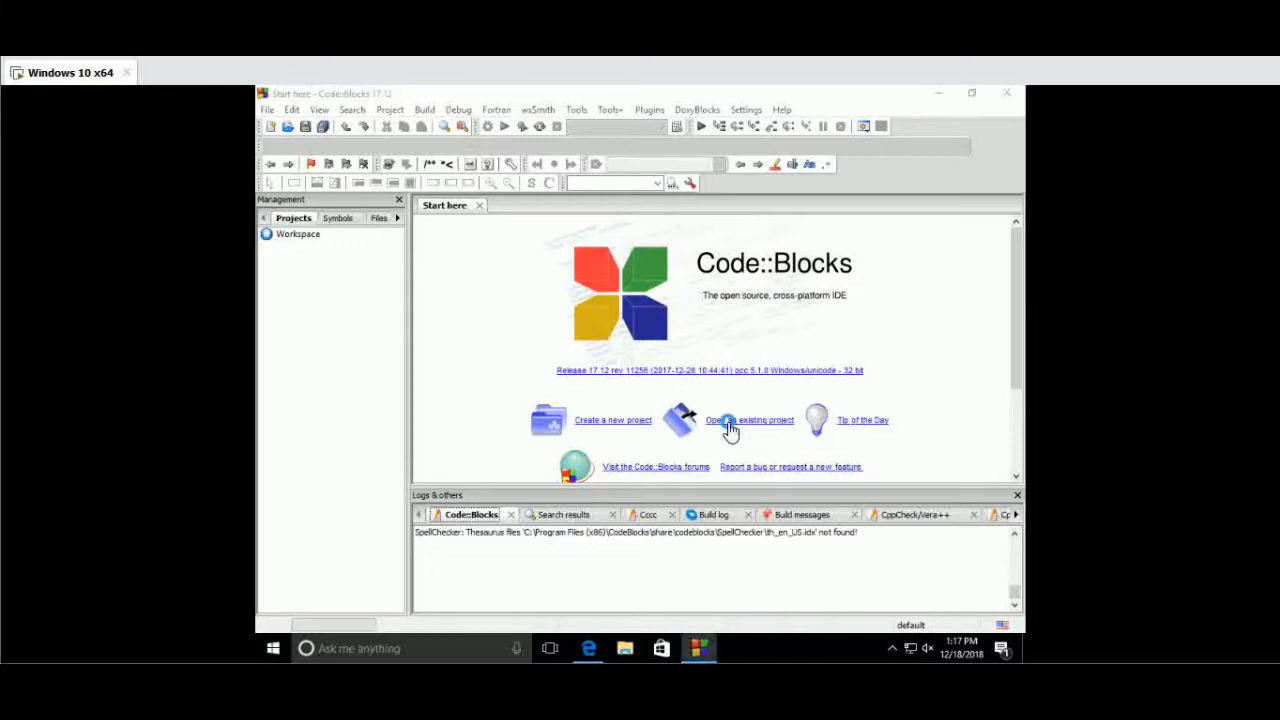
- Open start.cbp from the Documents start folder and expand Sources to show main.c
{"action": "left_click", "coordinate": [749, 420]}
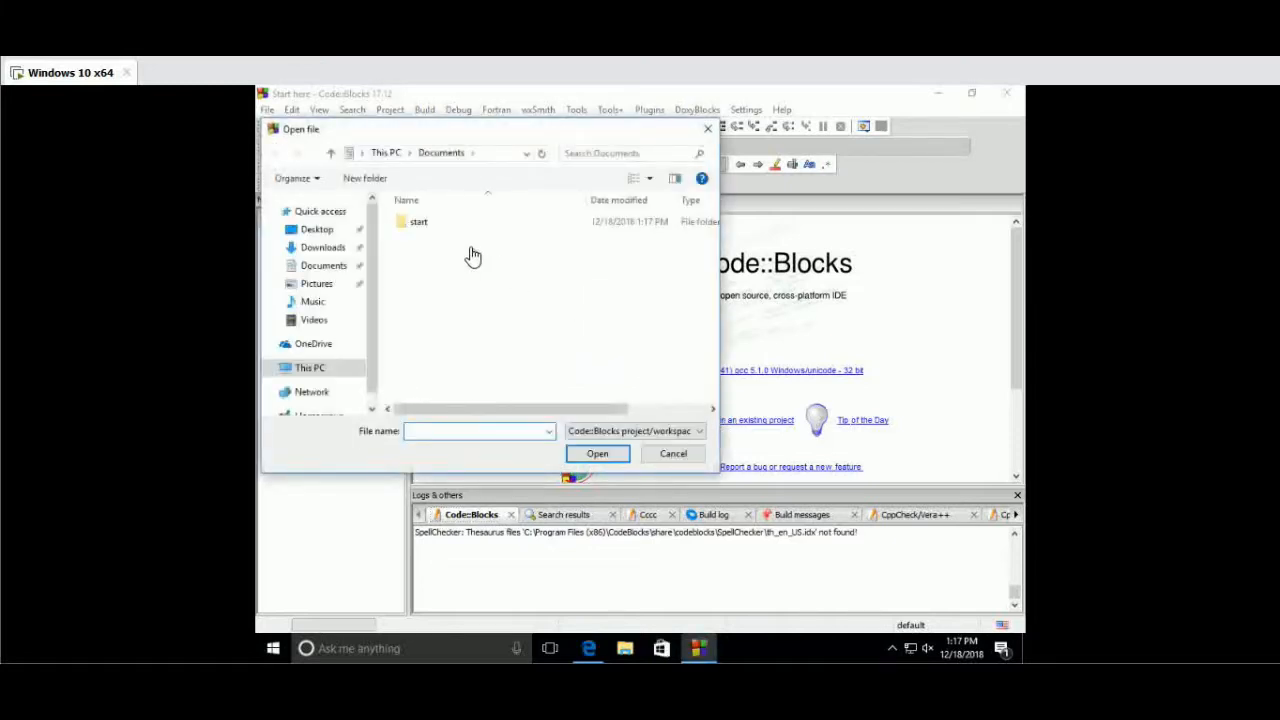
{"action": "left_click", "coordinate": [416, 221]}
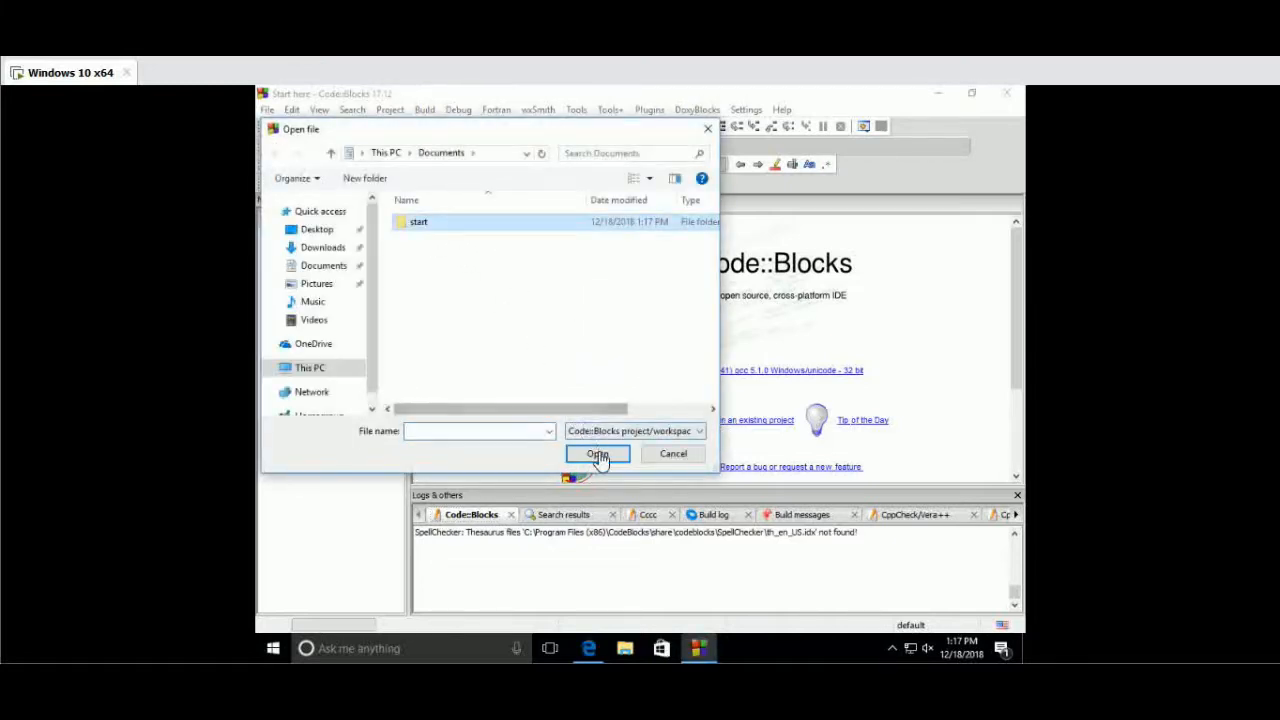
{"action": "double_click", "coordinate": [416, 221]}
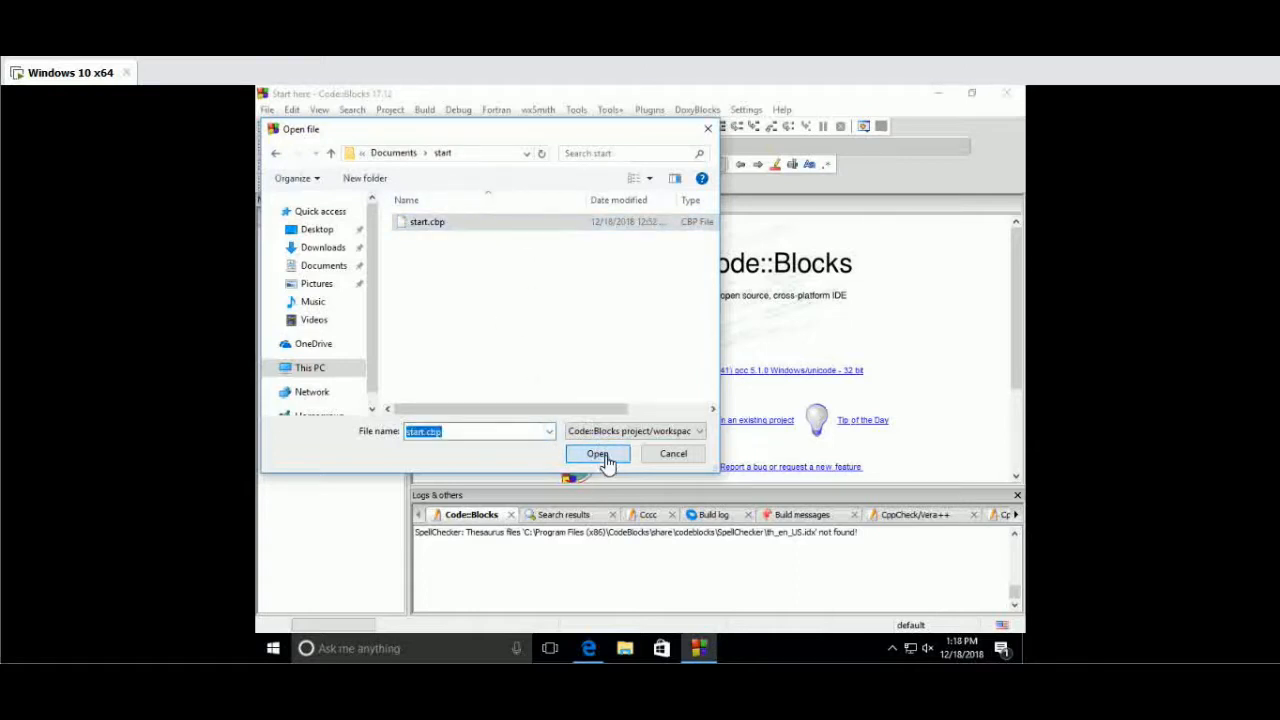
{"action": "left_click", "coordinate": [597, 453]}
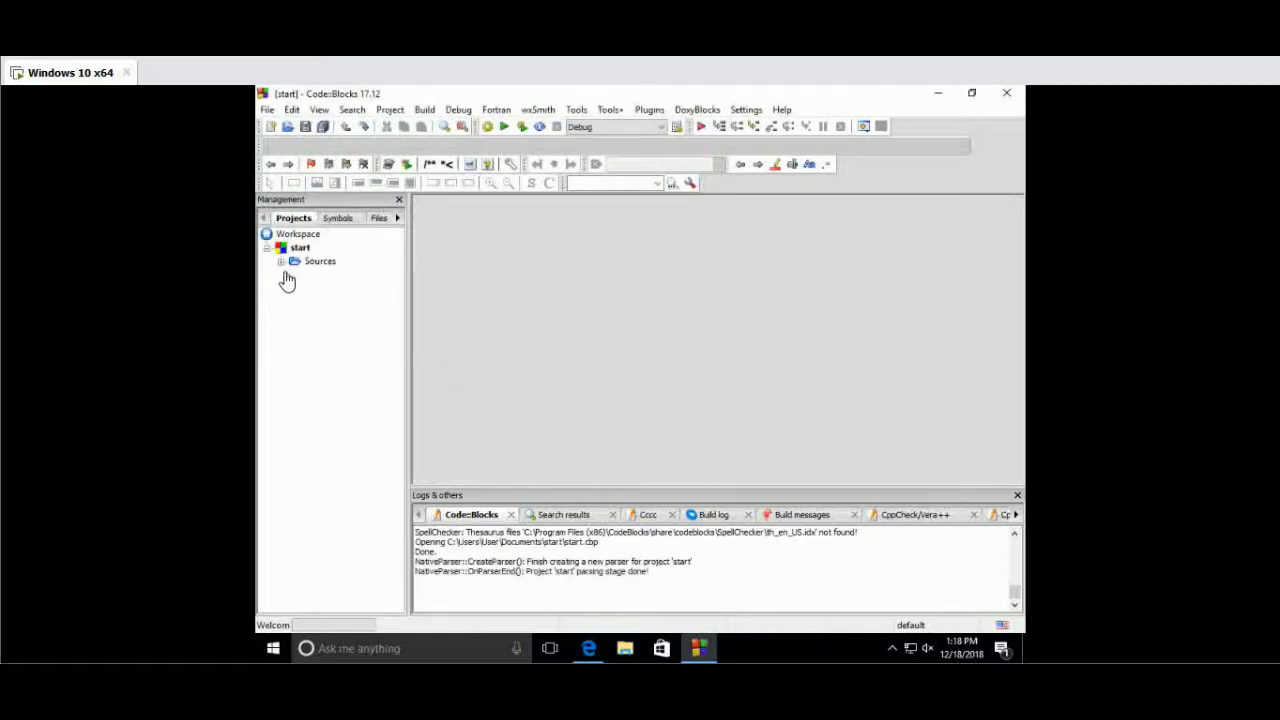
{"action": "left_click", "coordinate": [283, 261]}
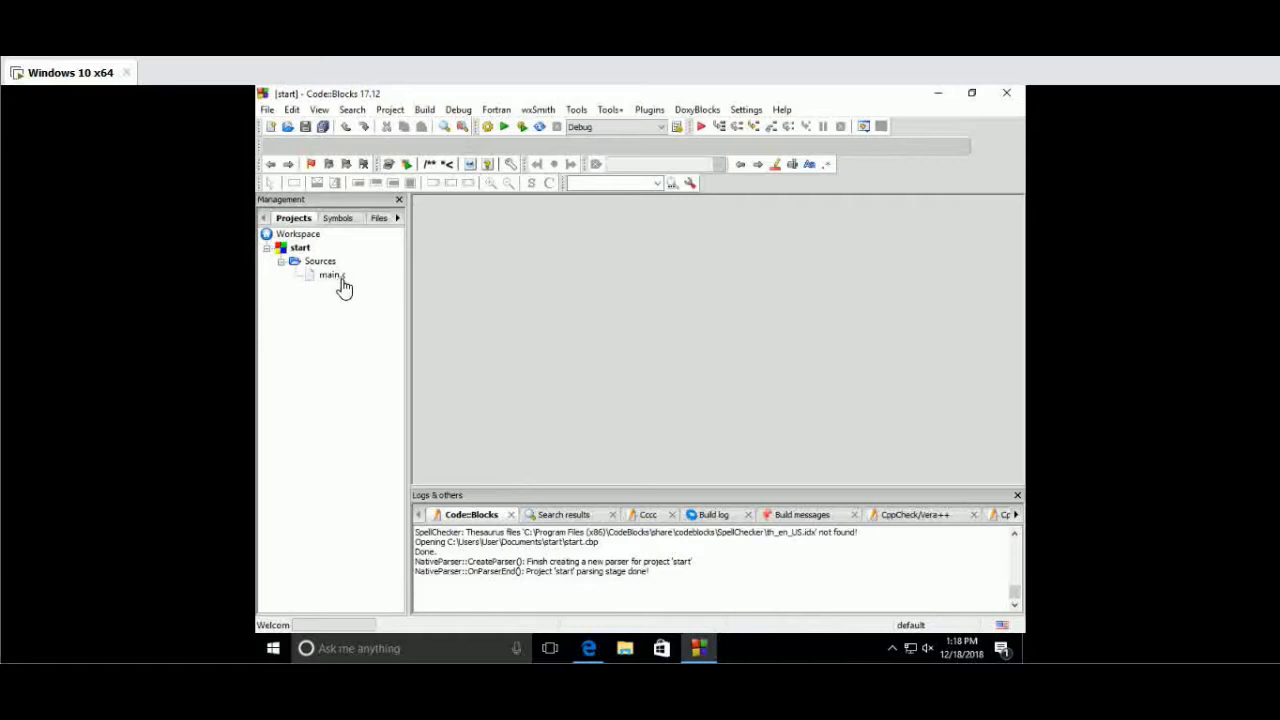
- Open main.c, build with 0 errors, and run start.exe printing 'Hello world!'
{"action": "double_click", "coordinate": [330, 275]}
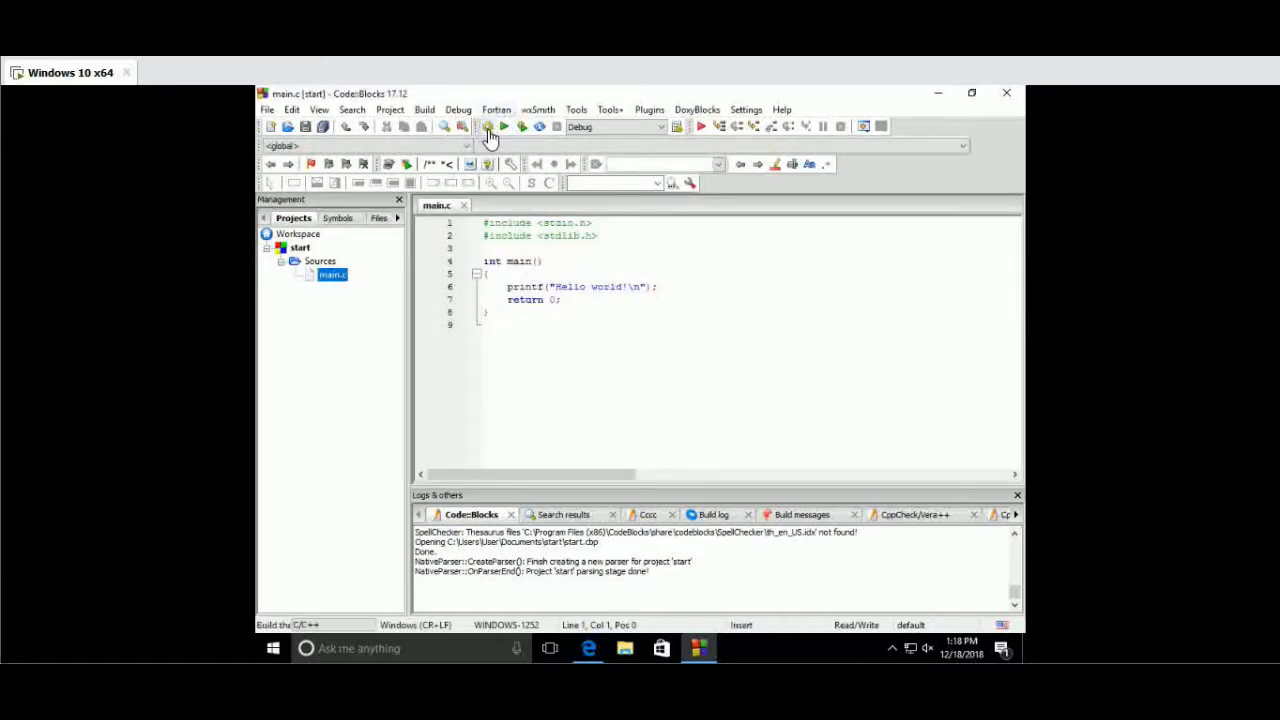
{"action": "left_click", "coordinate": [486, 126]}
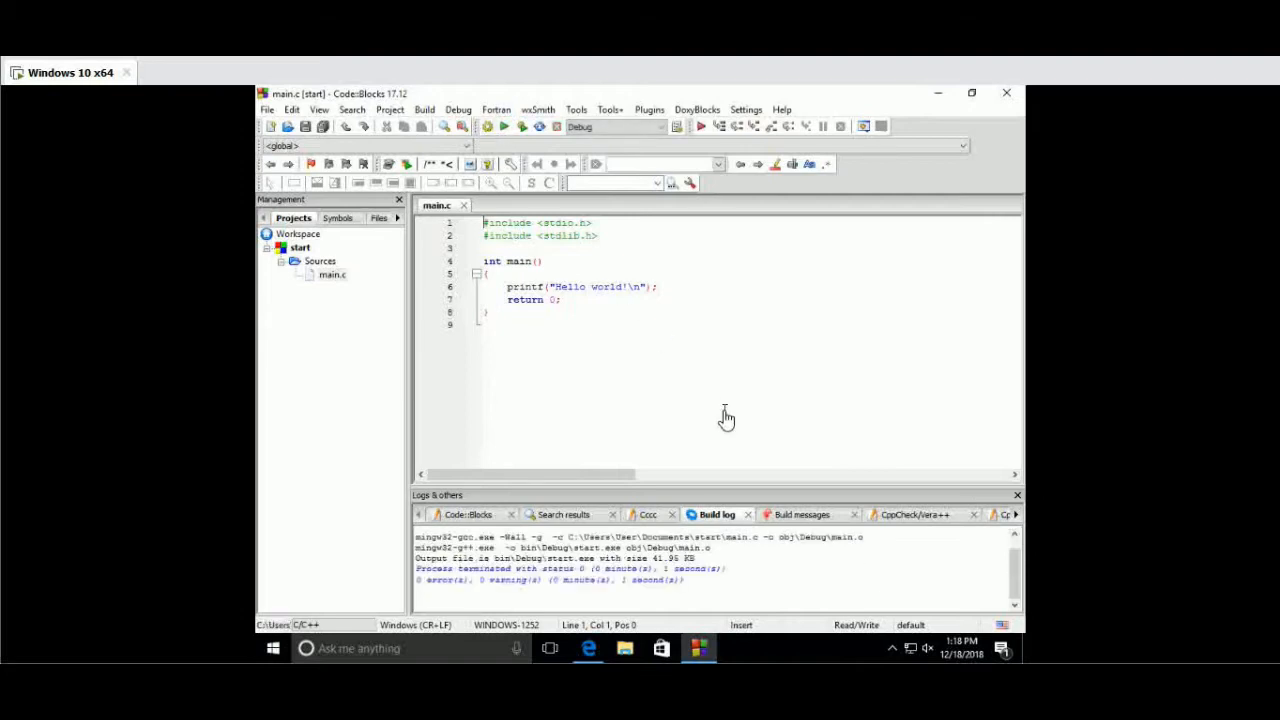
{"action": "mouse_move", "coordinate": [824, 576]}
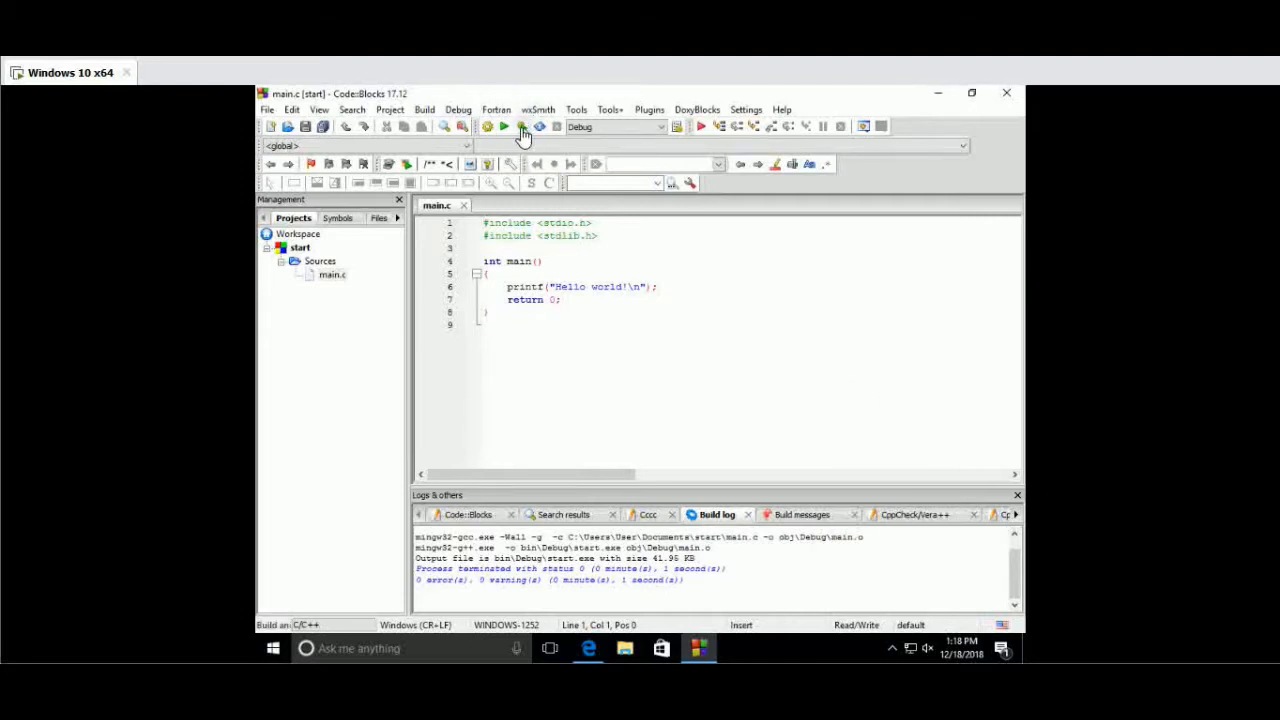
{"action": "left_click", "coordinate": [504, 126]}
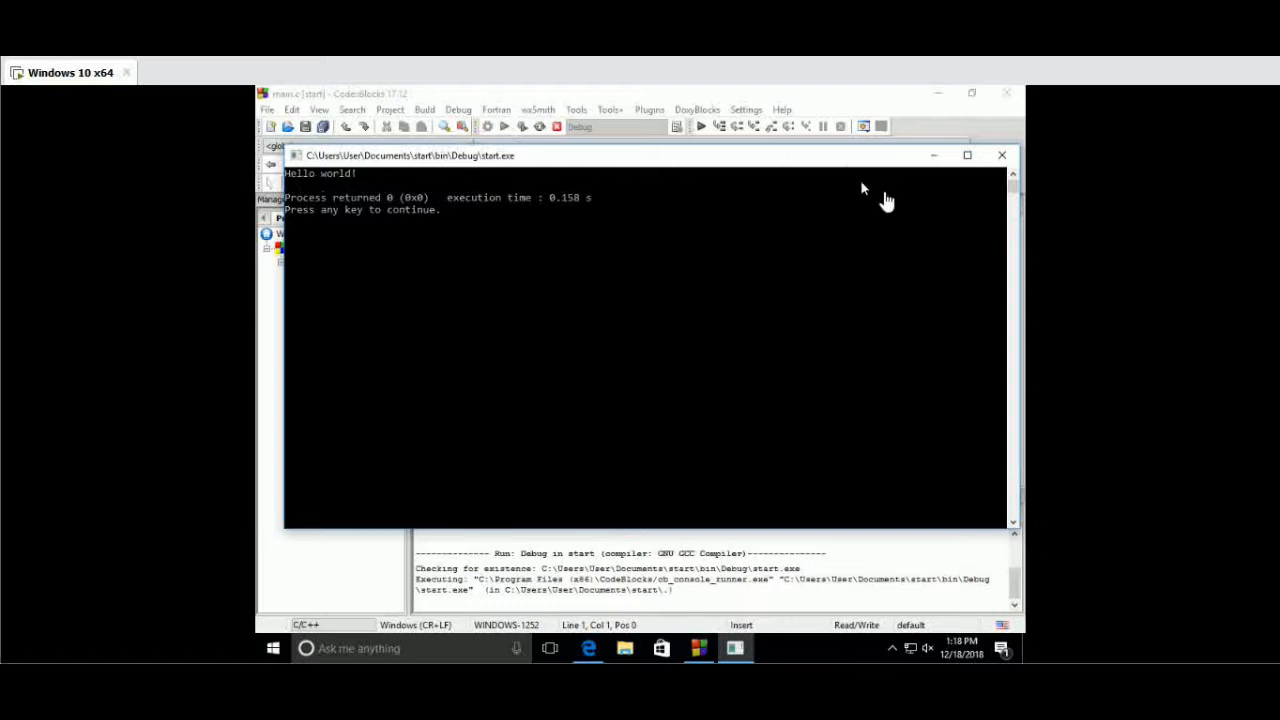
{"action": "mouse_move", "coordinate": [1005, 157]}
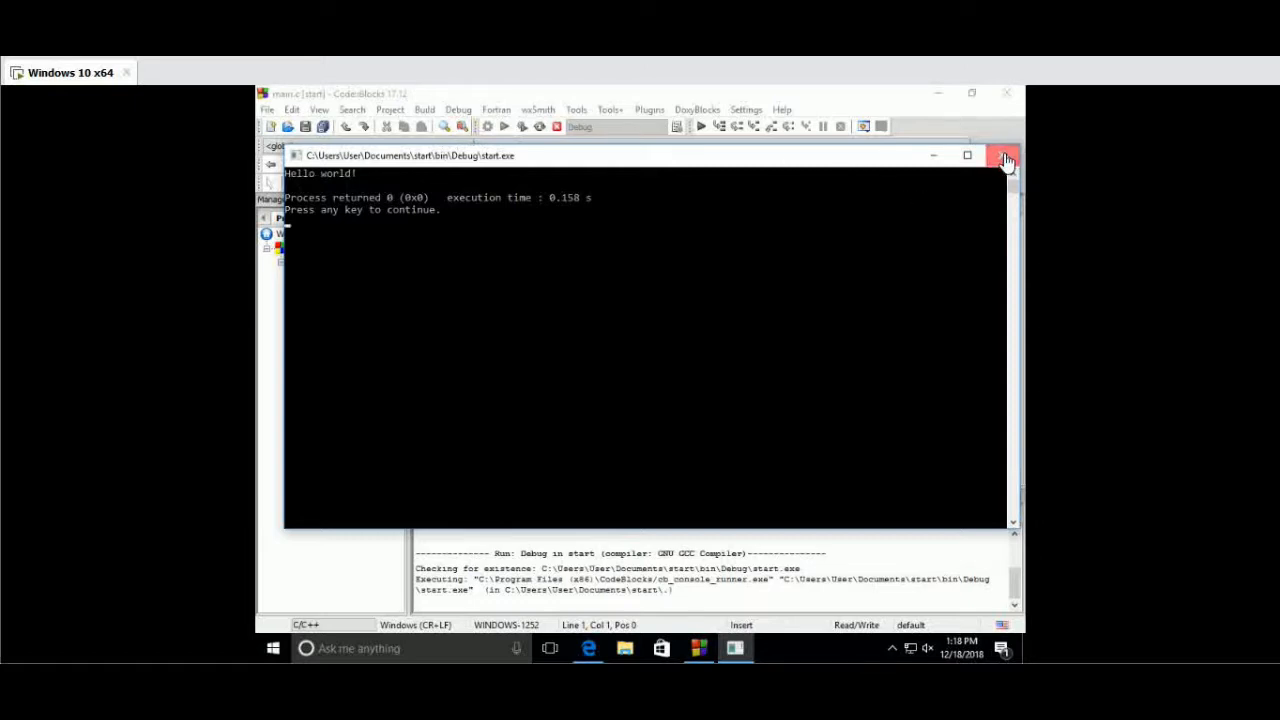
- Close the start.exe console window and open the Settings menu
{"action": "left_click", "coordinate": [1008, 158]}
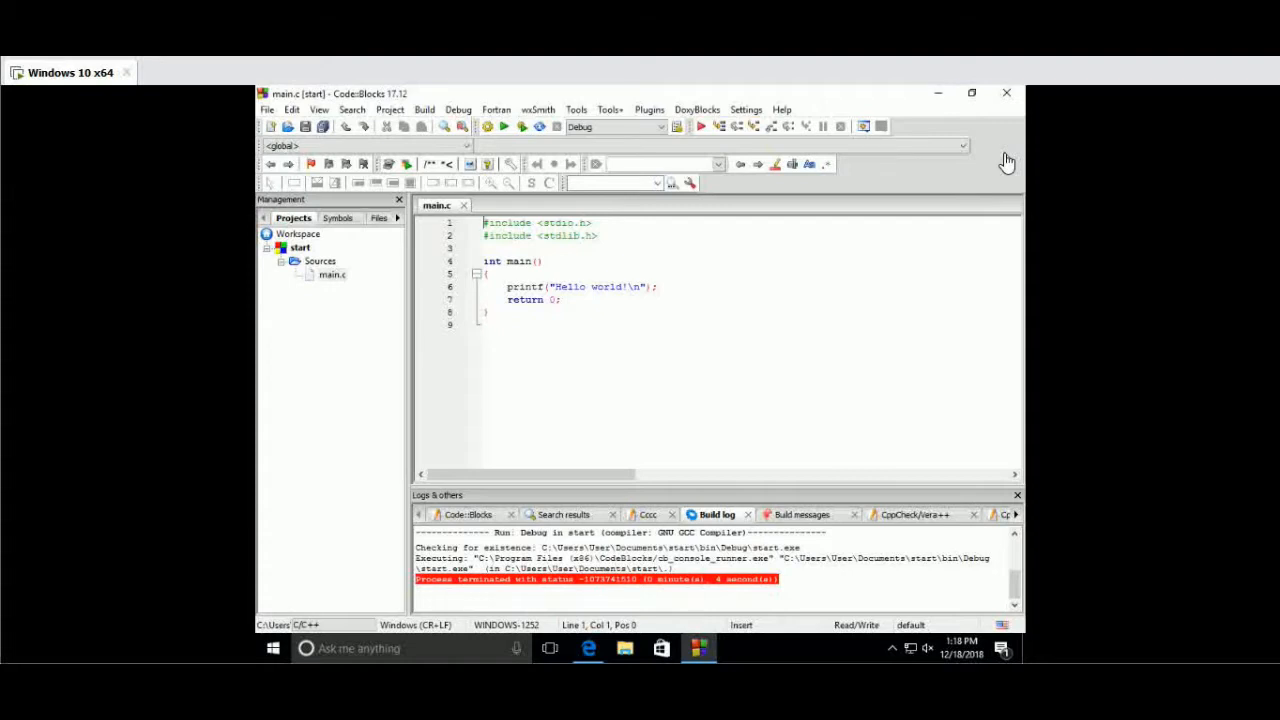
{"action": "mouse_move", "coordinate": [940, 62]}
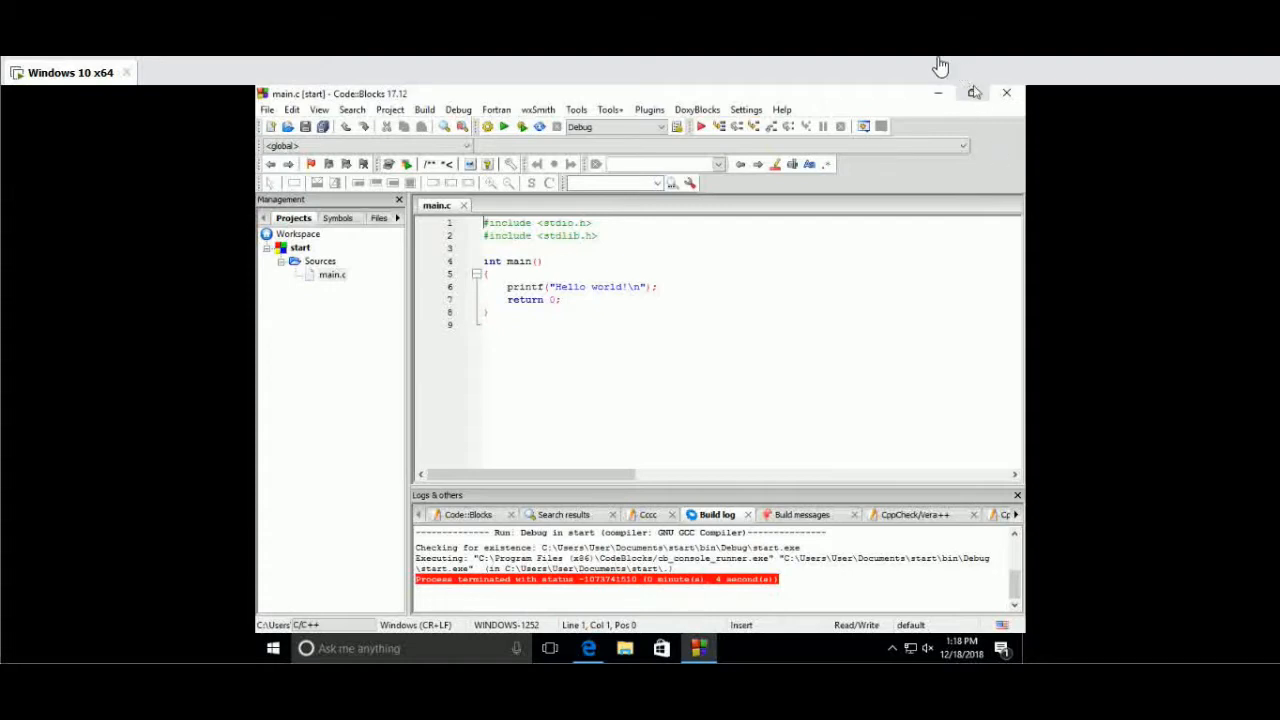
{"action": "left_click", "coordinate": [744, 109]}
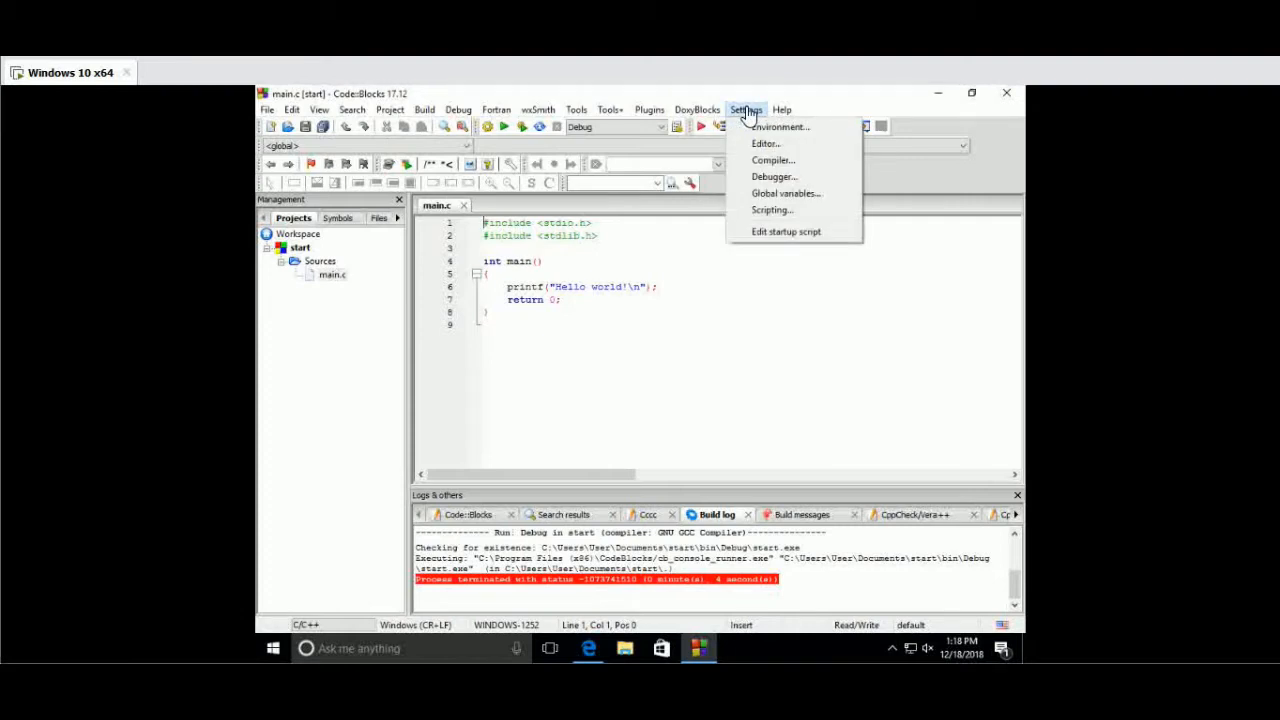
{"action": "mouse_move", "coordinate": [772, 160]}
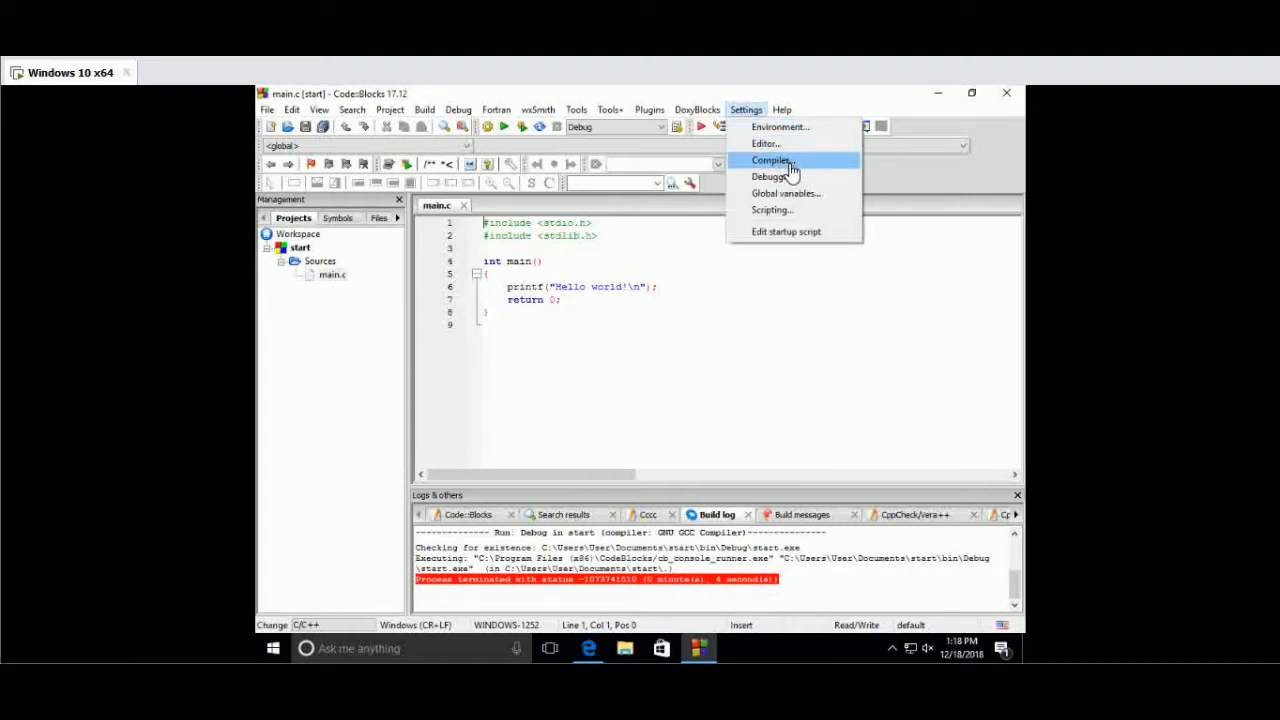
{"action": "left_click", "coordinate": [770, 160]}
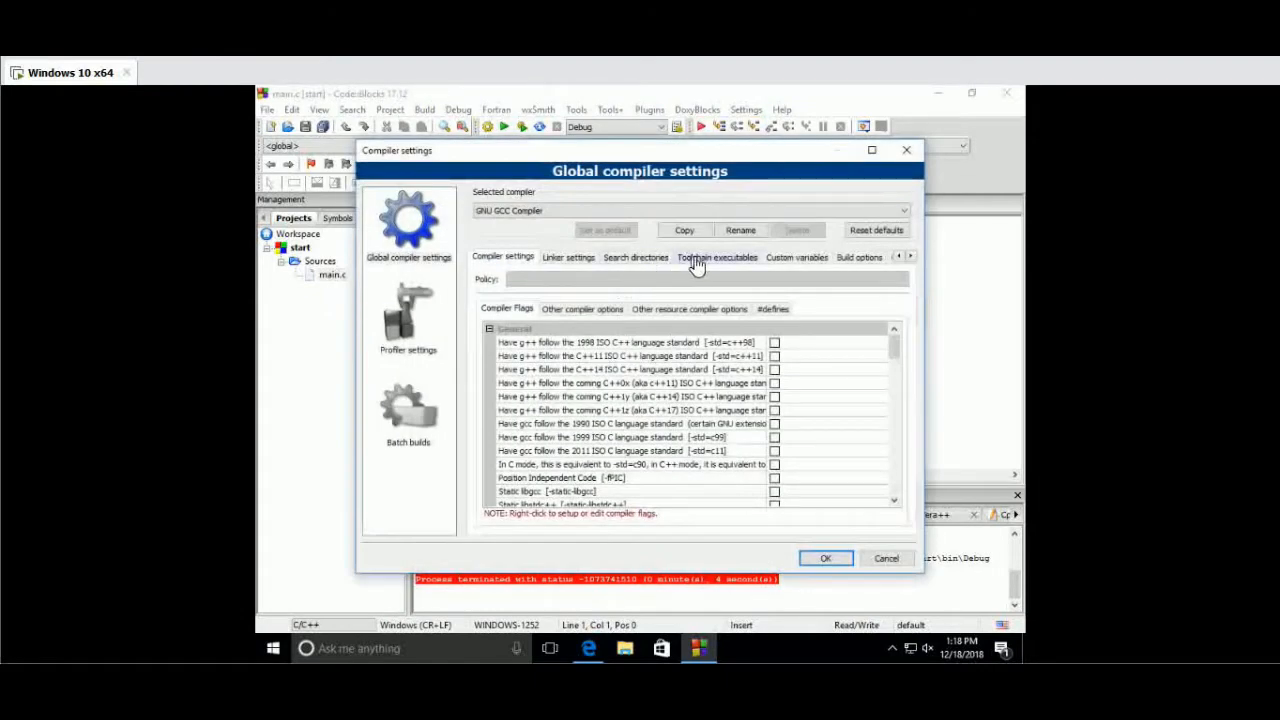
{"action": "left_click", "coordinate": [717, 257]}
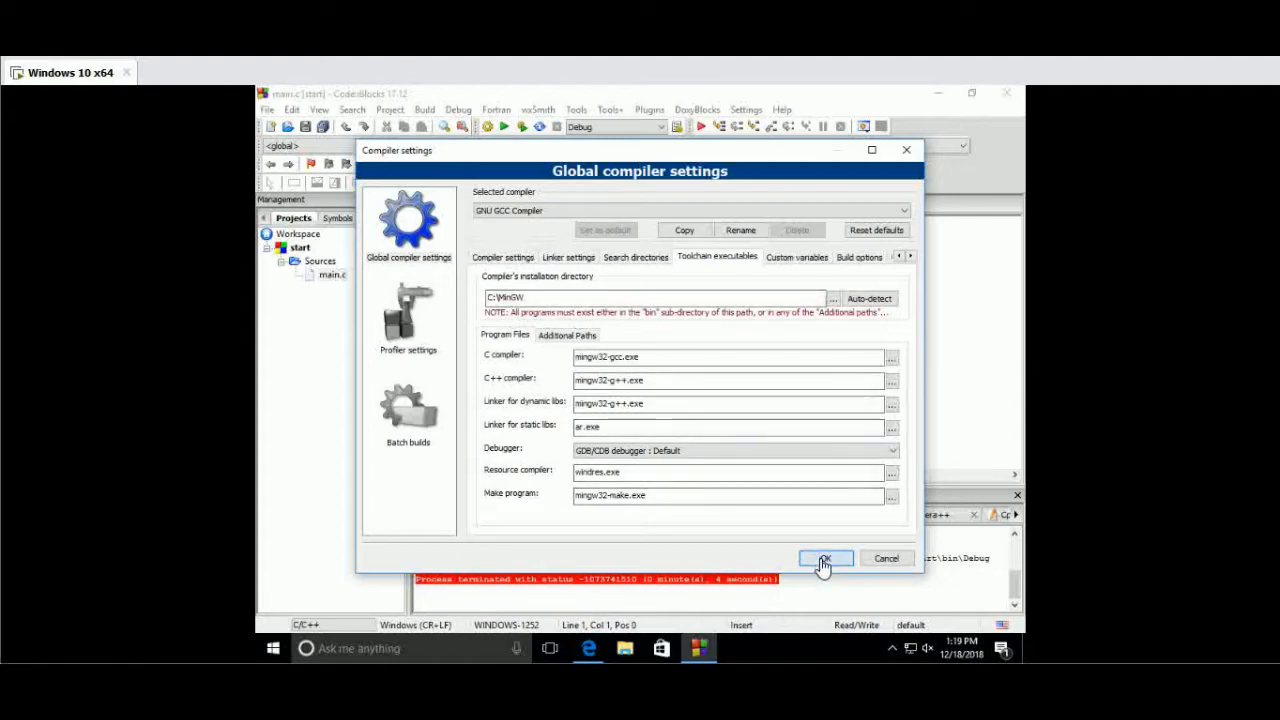
{"action": "left_click", "coordinate": [825, 558]}
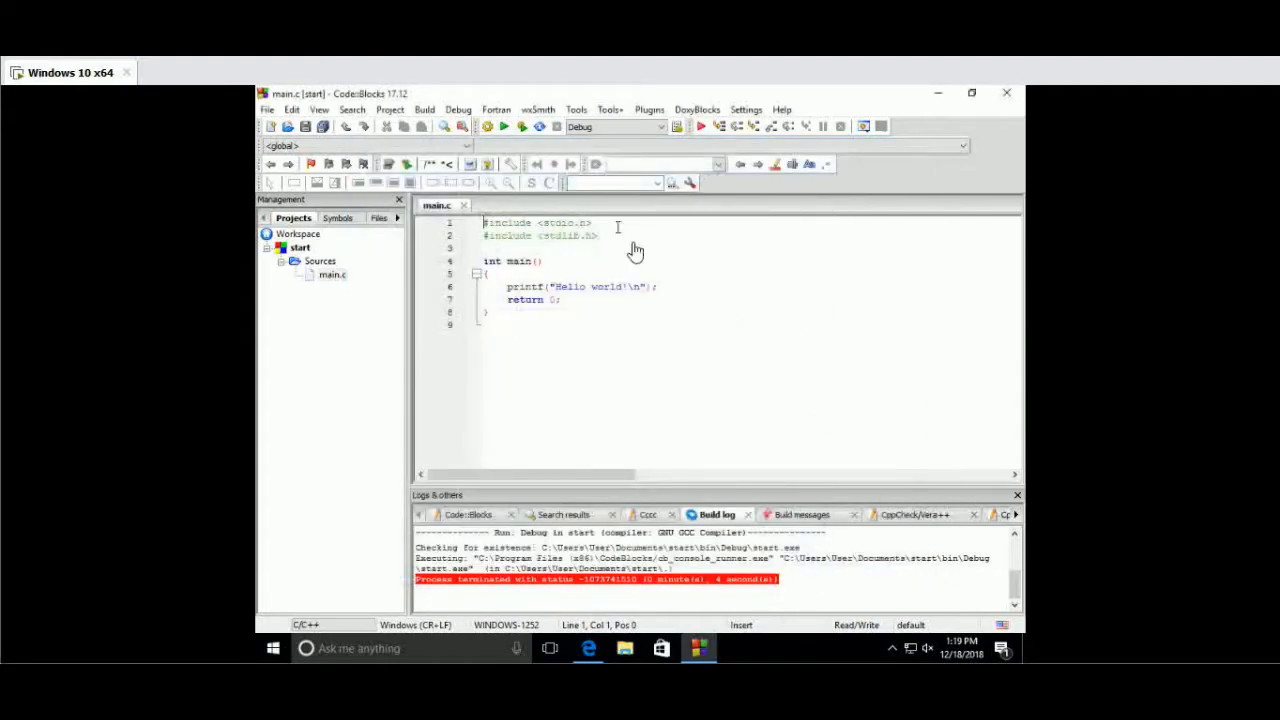
{"action": "mouse_move", "coordinate": [664, 356]}
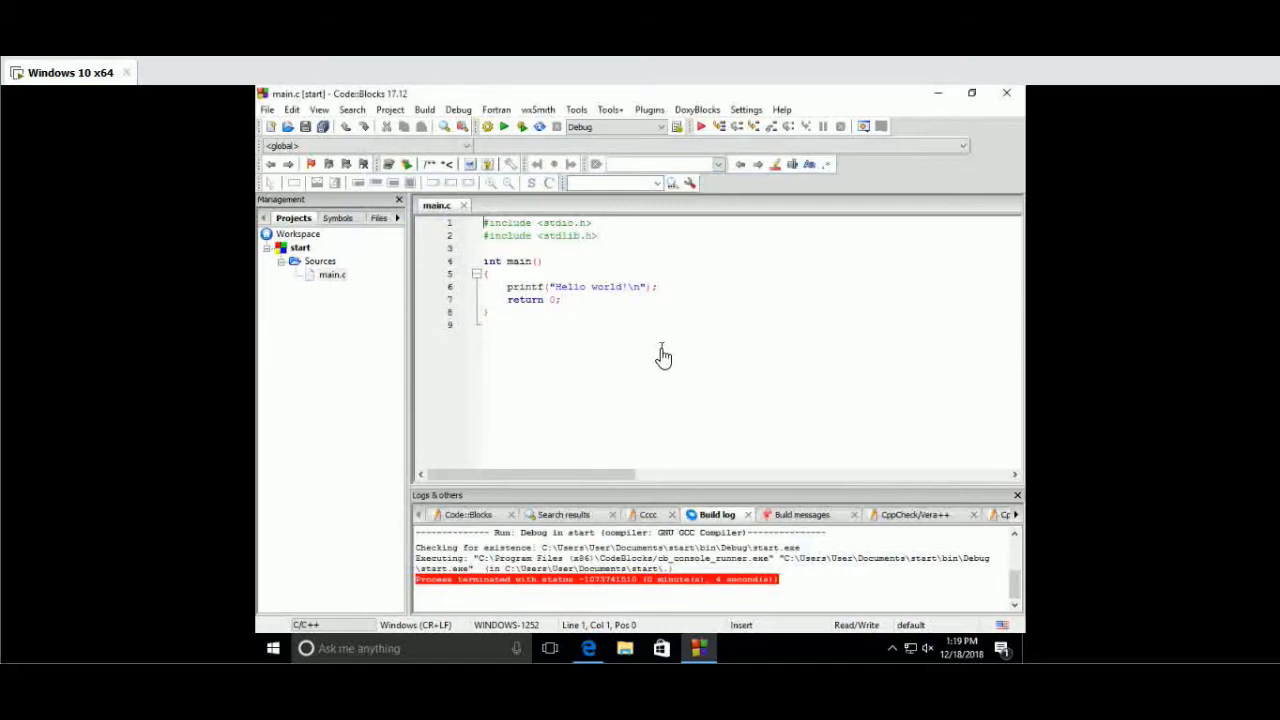
{"action": "mouse_move", "coordinate": [870, 210]}
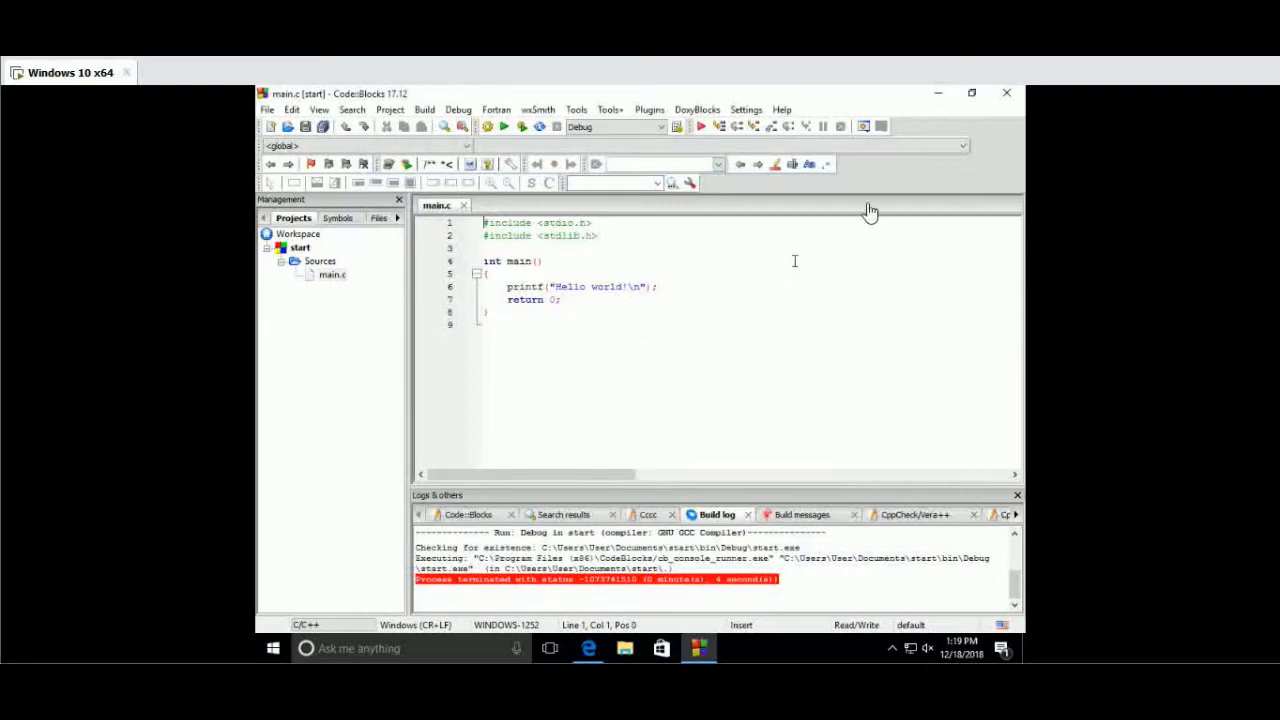
{"action": "mouse_move", "coordinate": [1010, 93]}
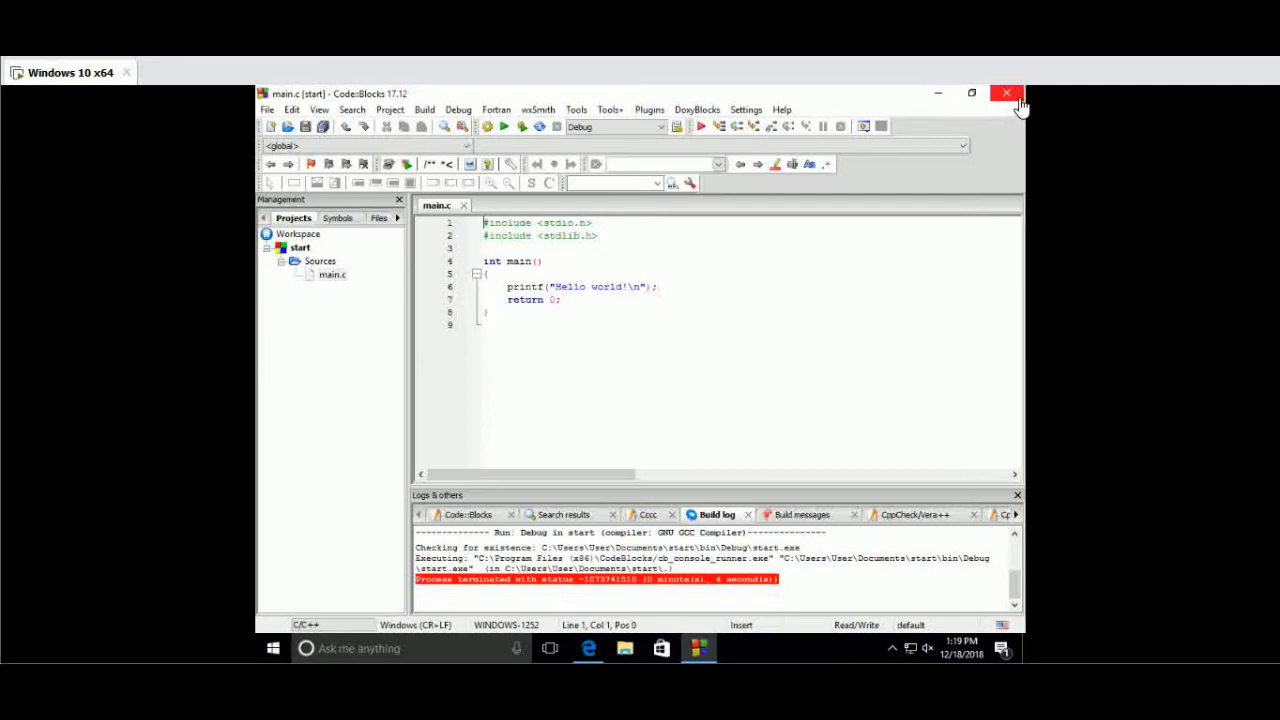
{"action": "mouse_move", "coordinate": [1007, 93]}
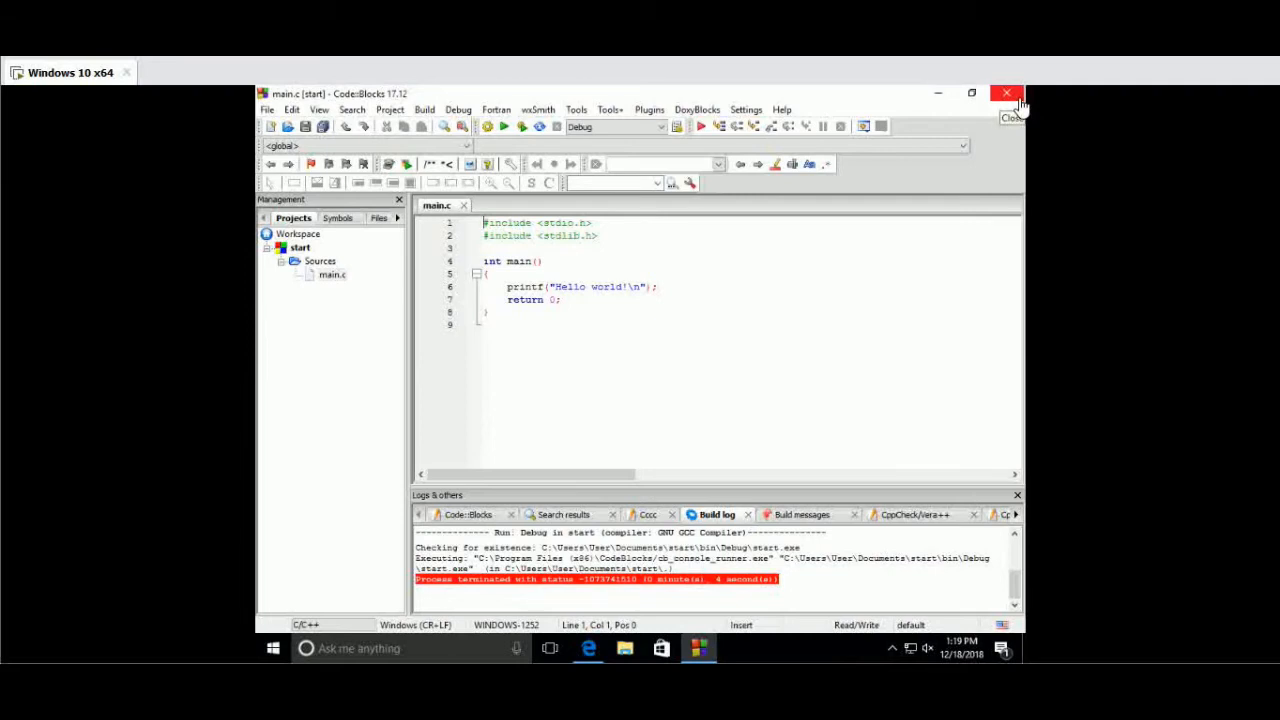